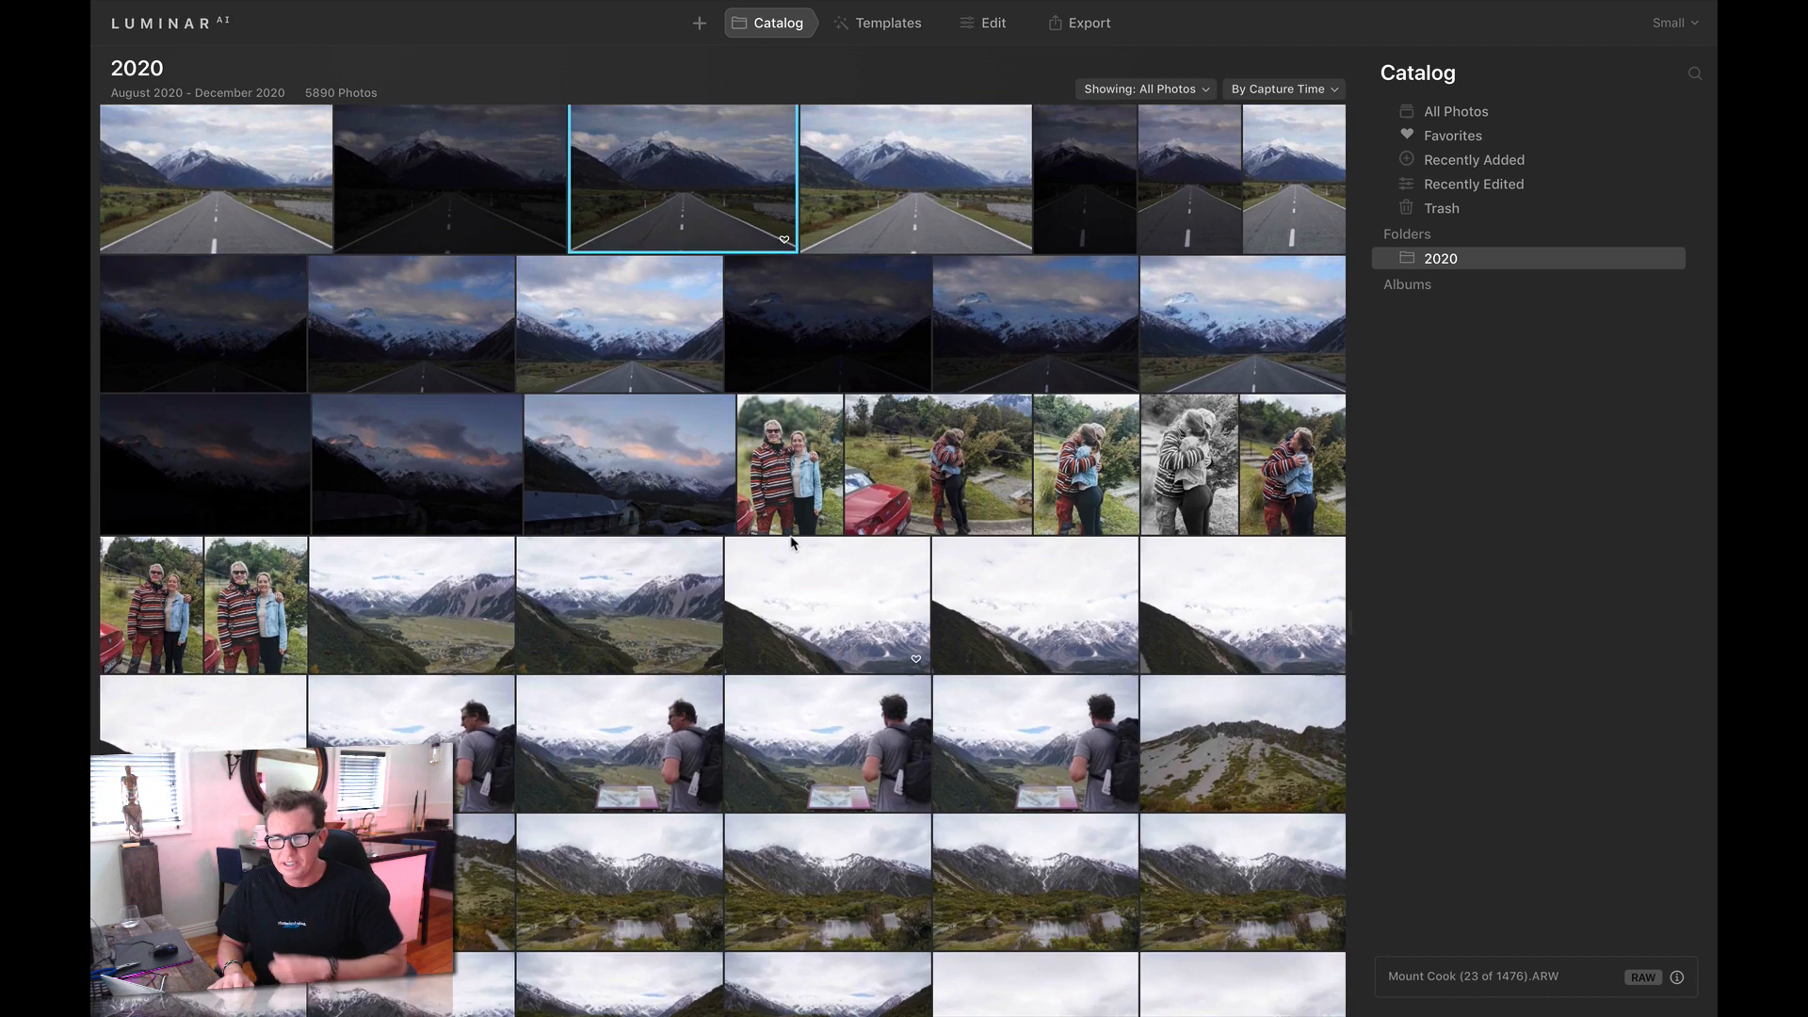
Open the Mount Cook mountain-road RAW photo from the 2020 catalog in single-image view
double_click(682, 178)
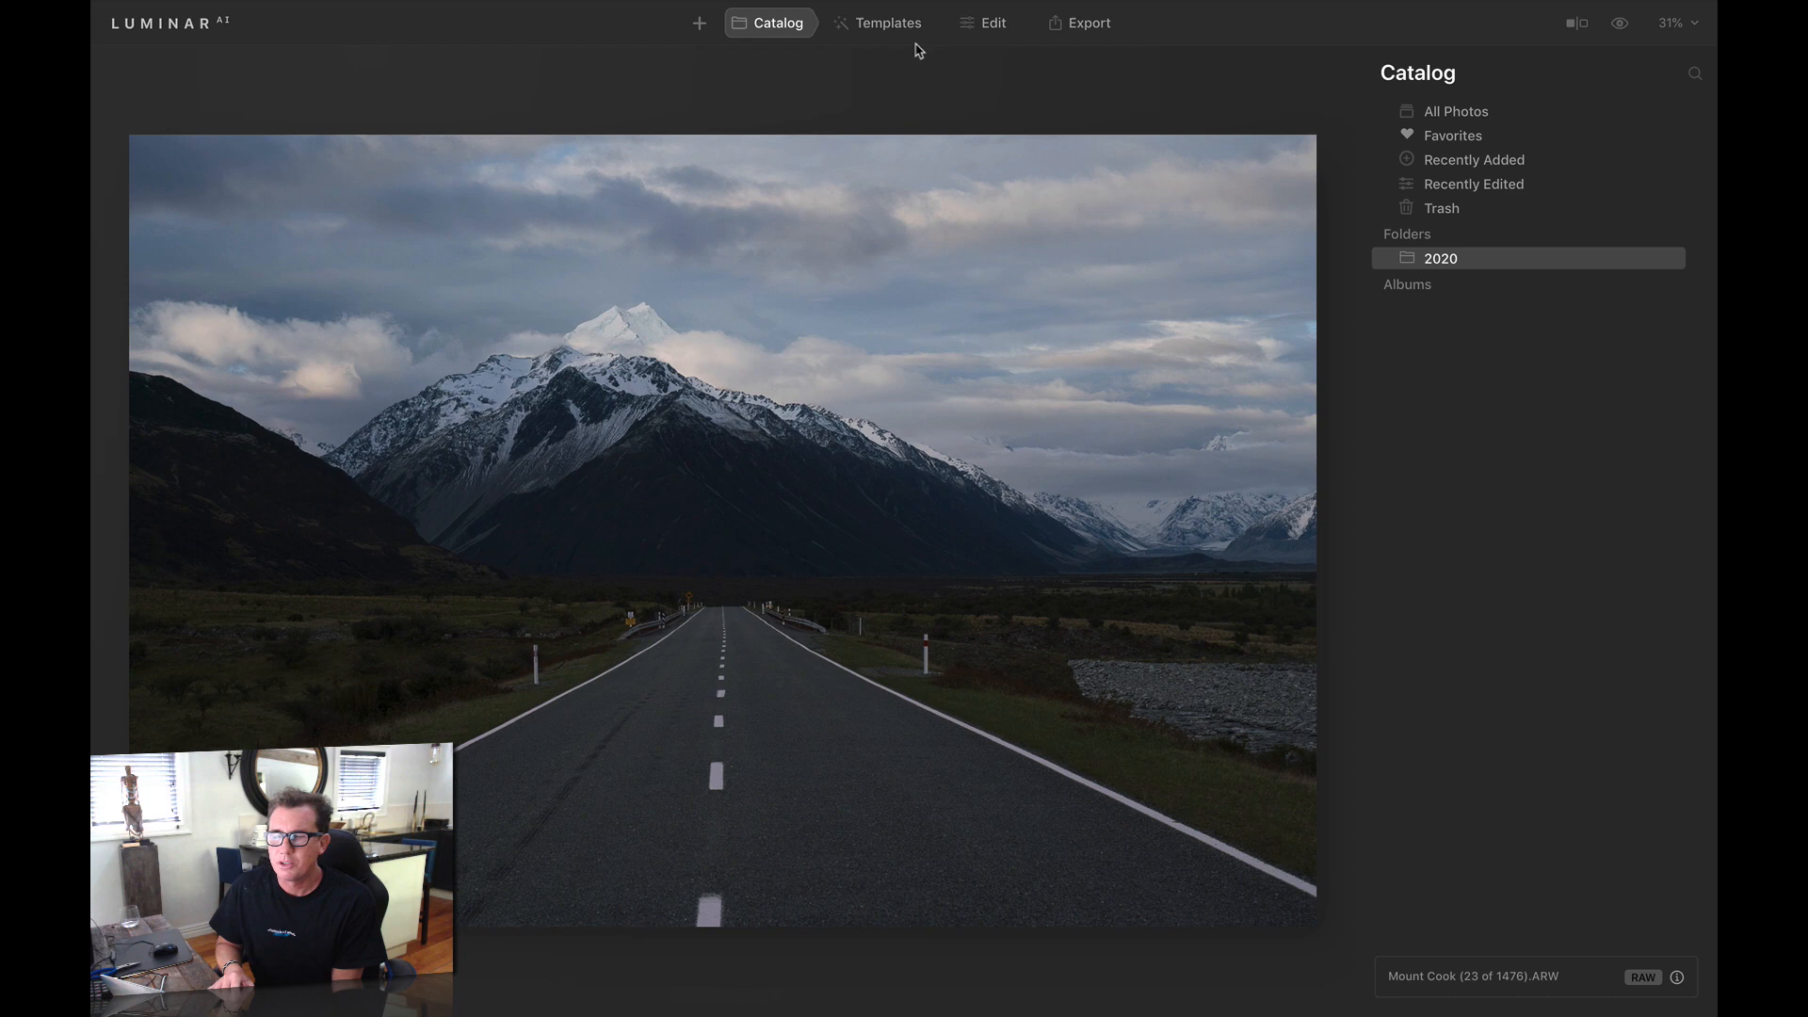
Preview the Scenery templates More Volume and Clear Skies, leaving Clear Skies applied
left_click(878, 22)
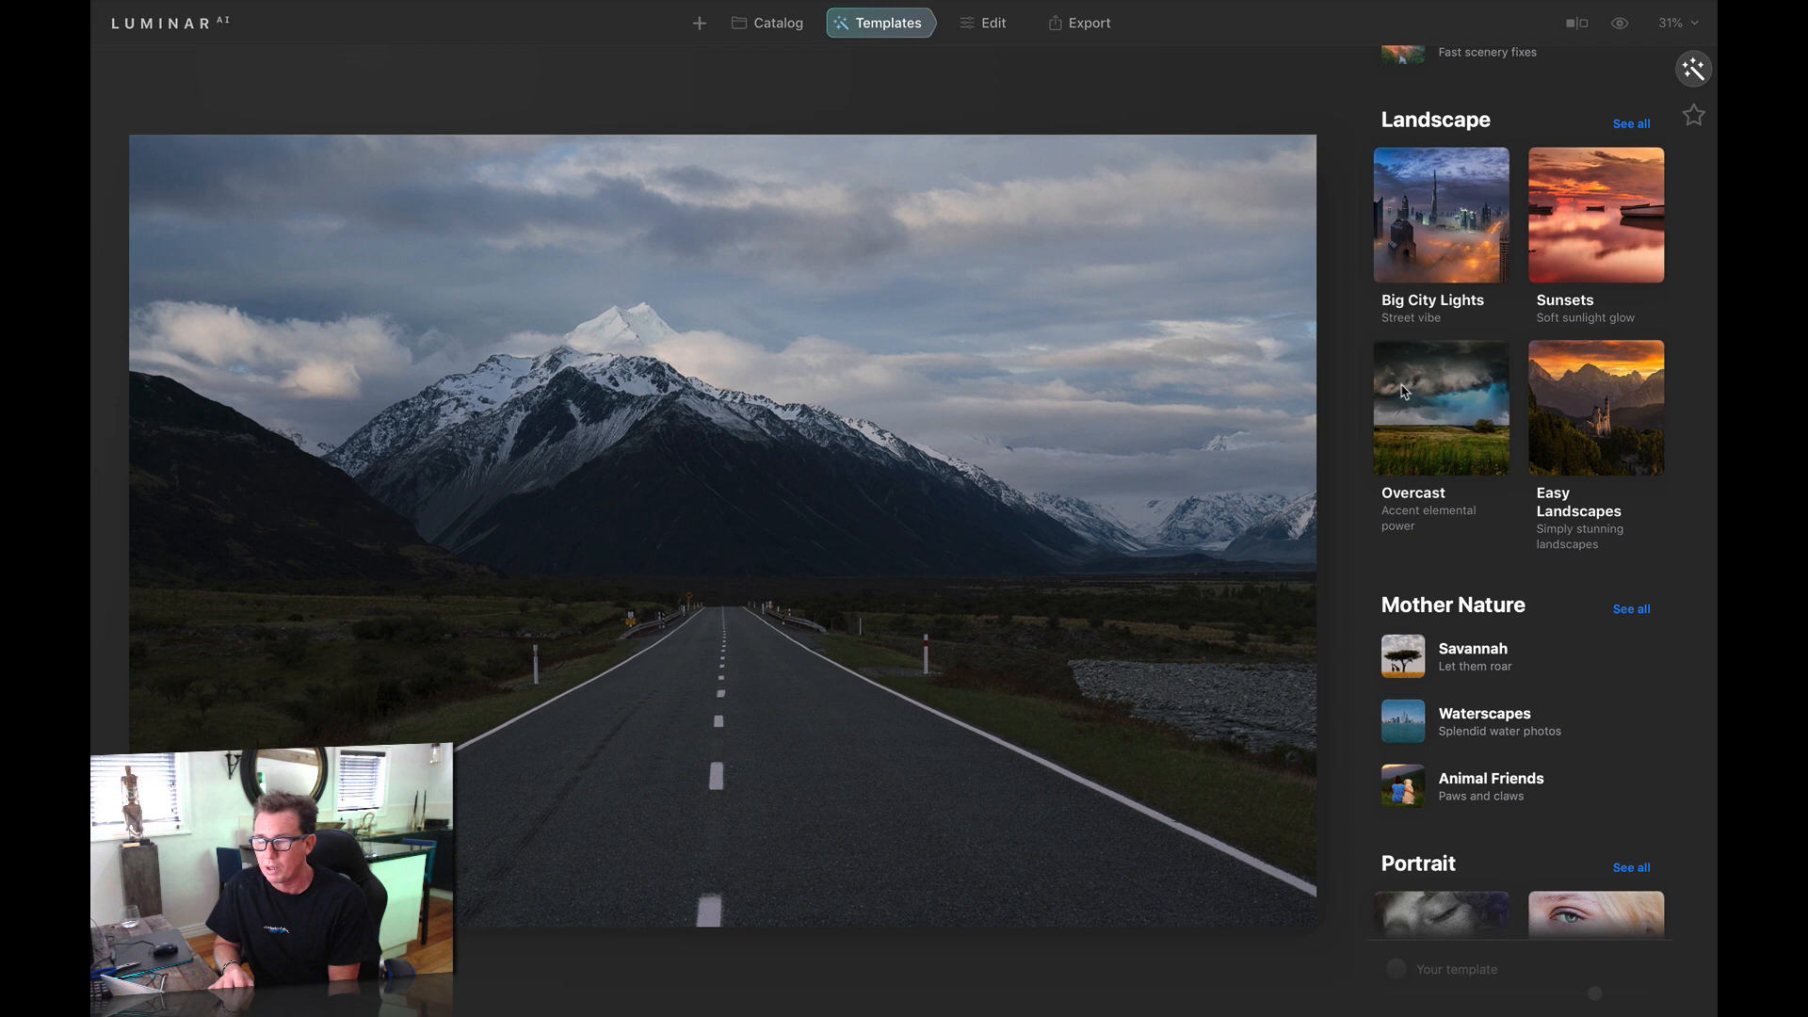
scroll("up", 3)
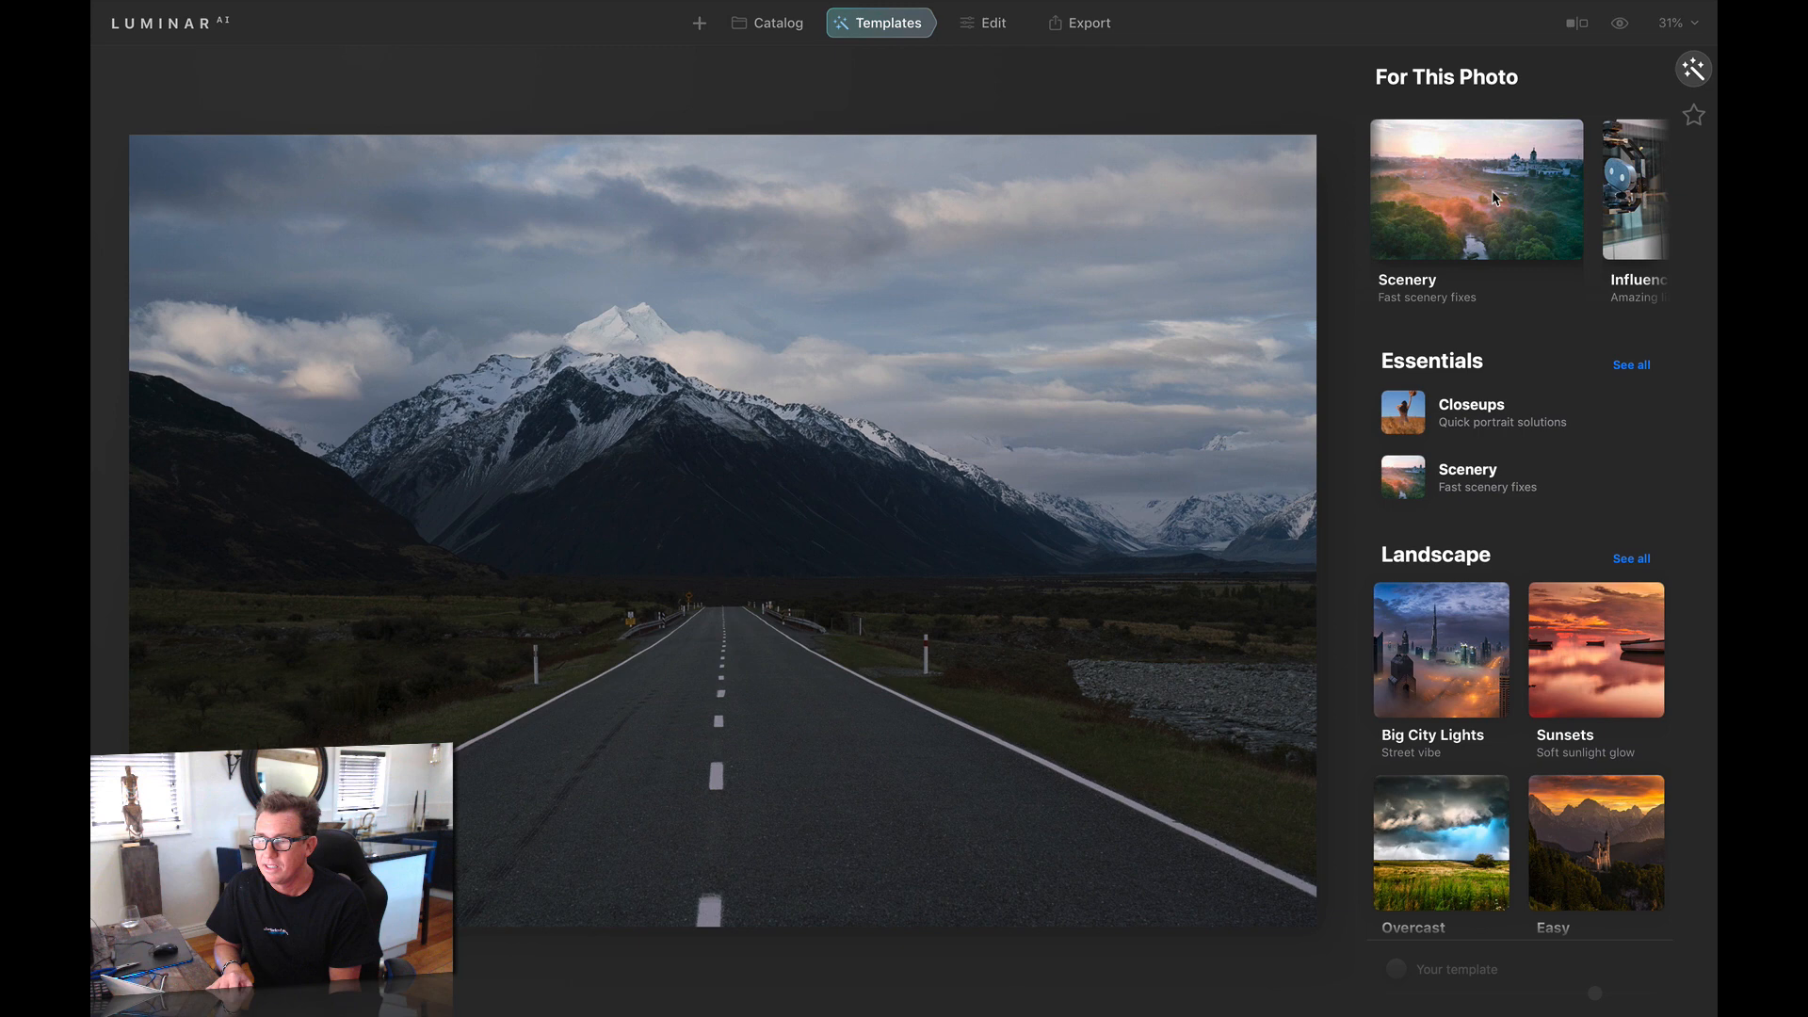
left_click(1475, 189)
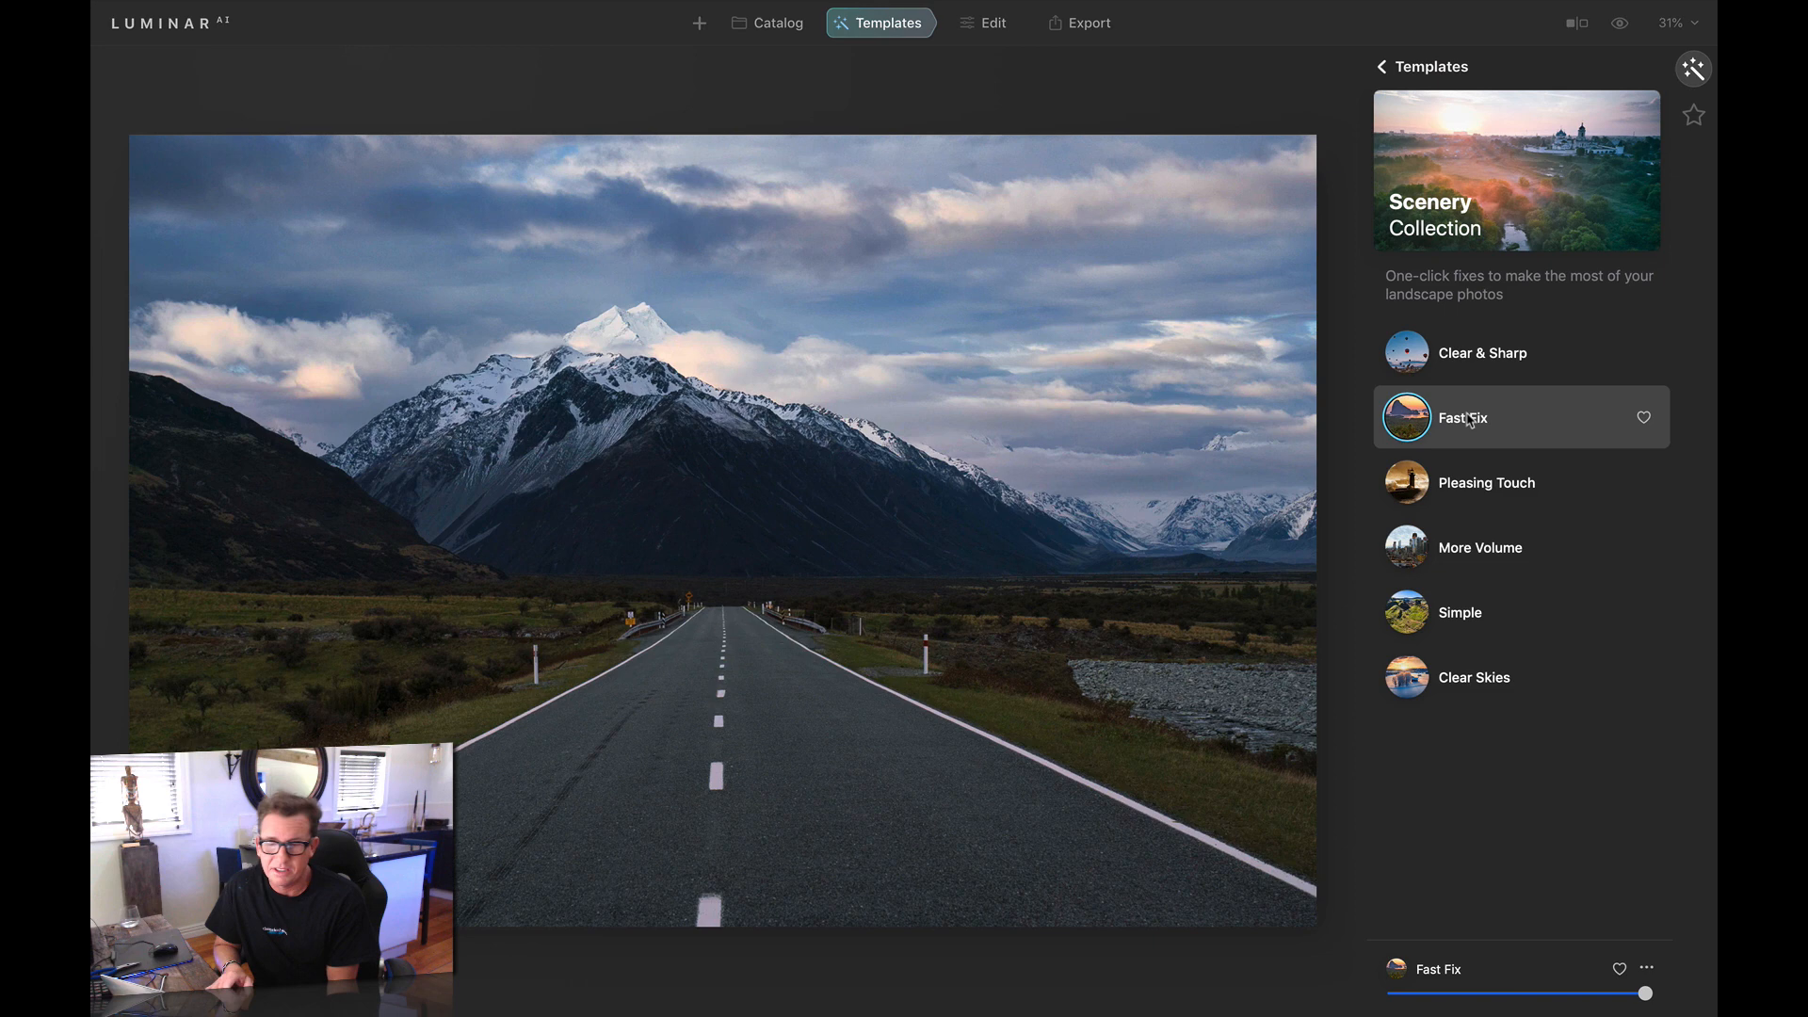
left_click(1480, 546)
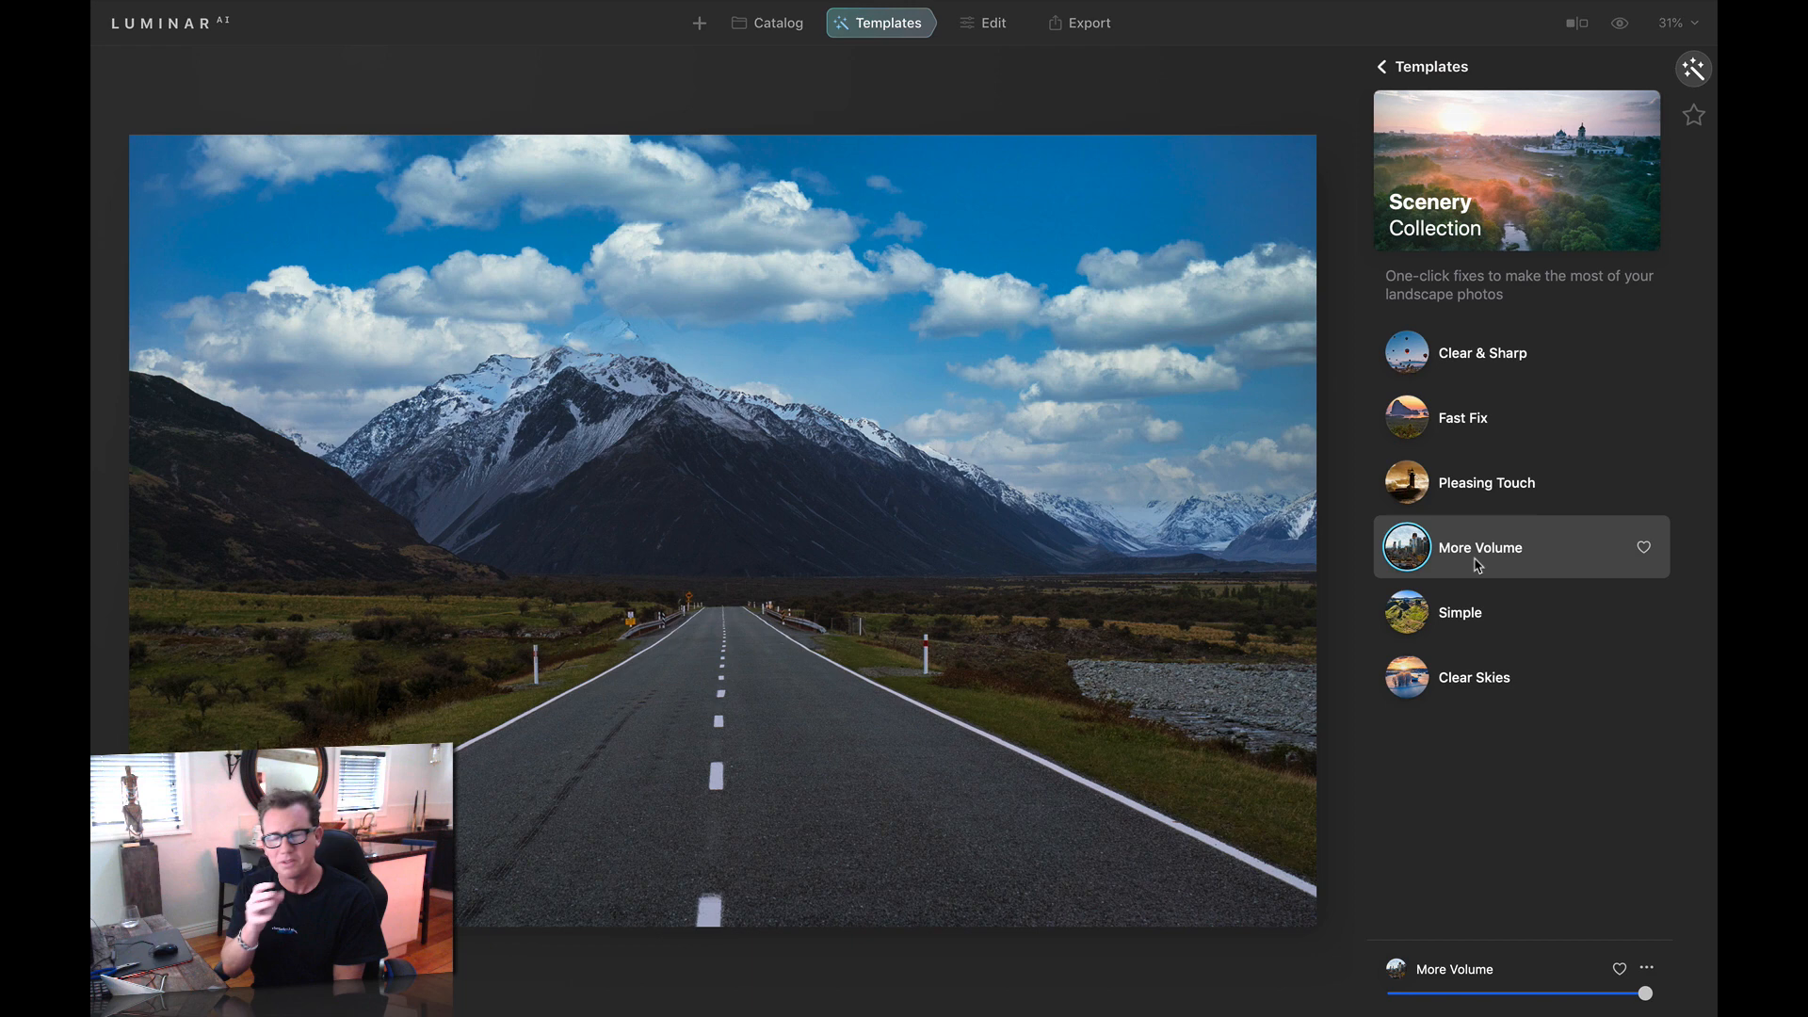
left_click(1474, 677)
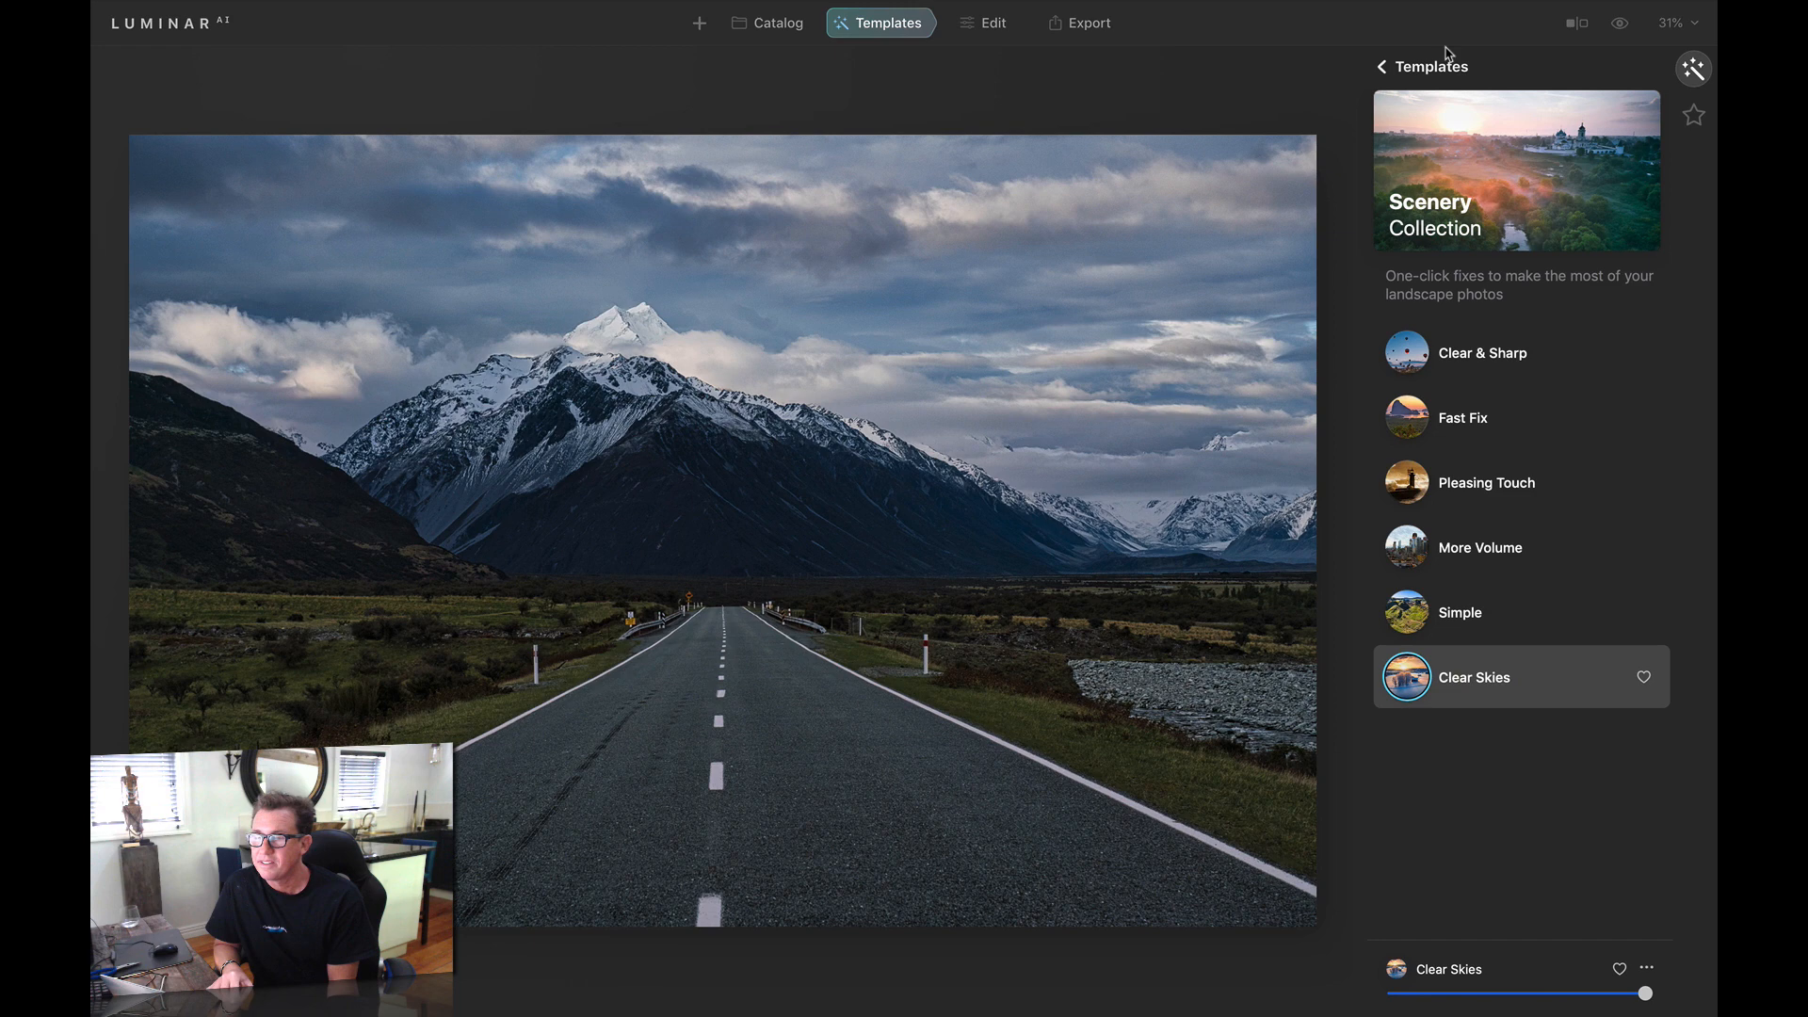
left_click(1382, 66)
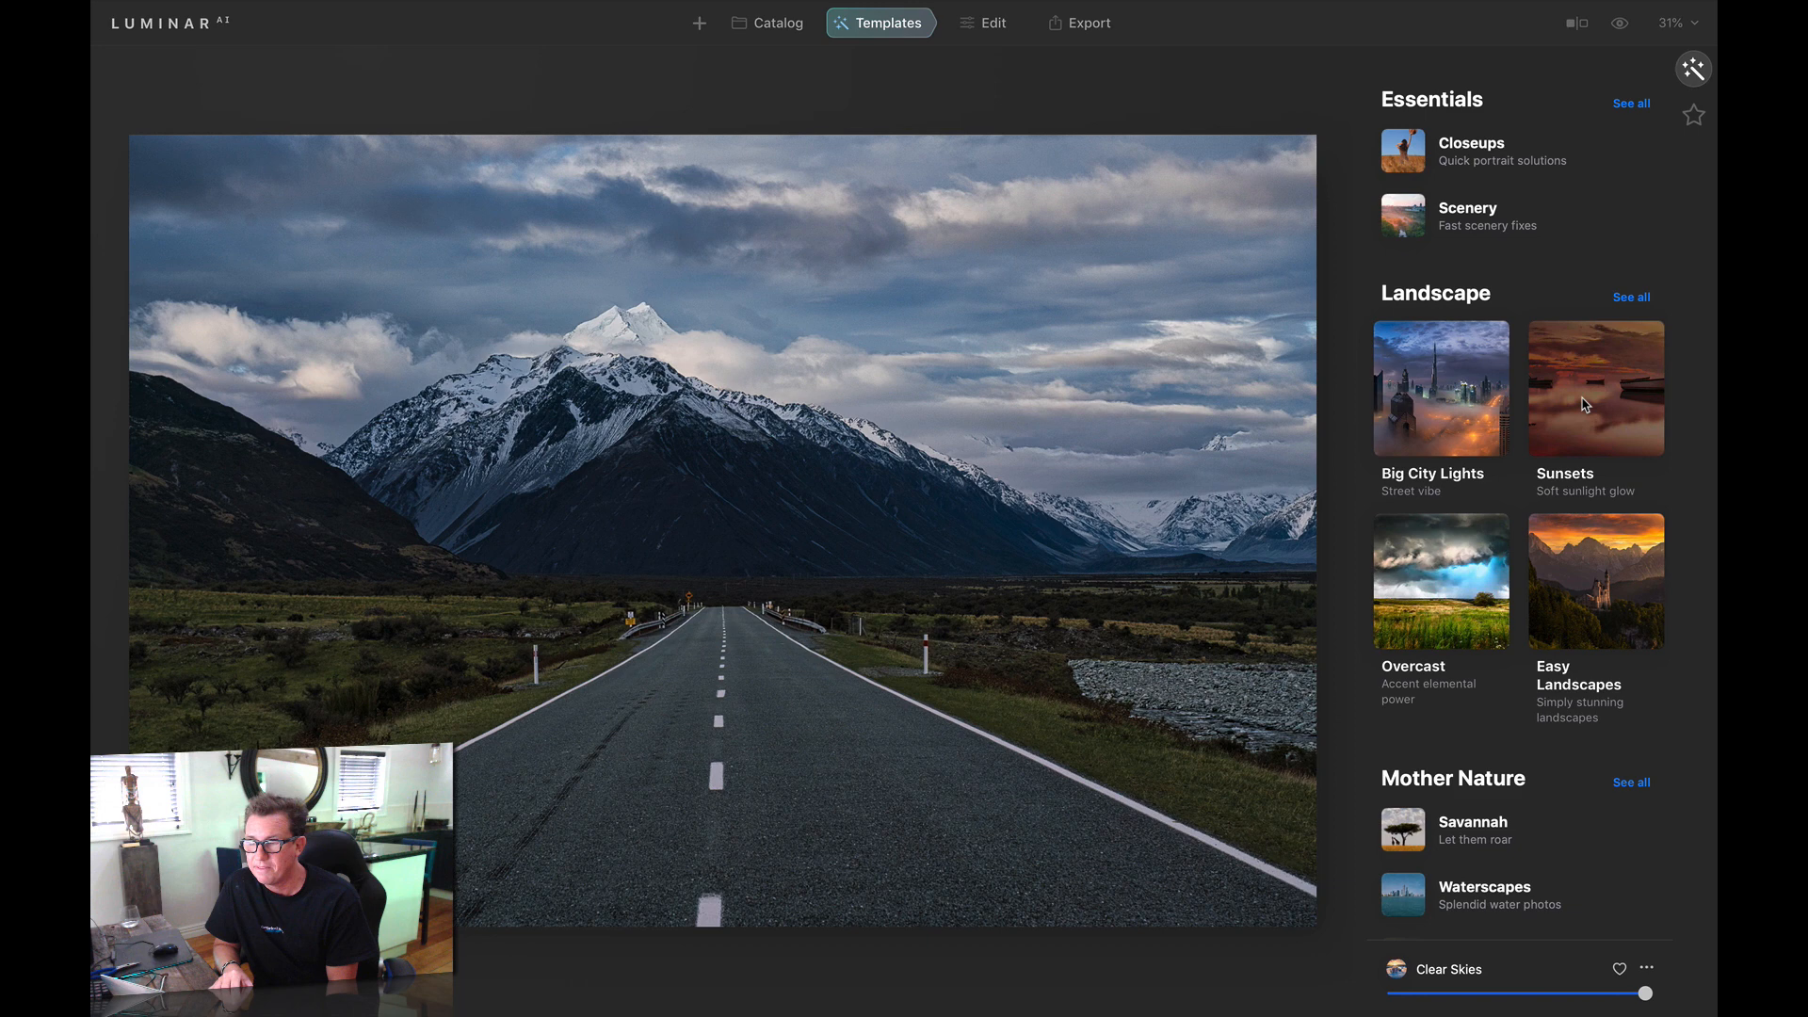
Apply the Toscana template from the Landscape Sunsets collection for pink-purple clouds
left_click(1596, 388)
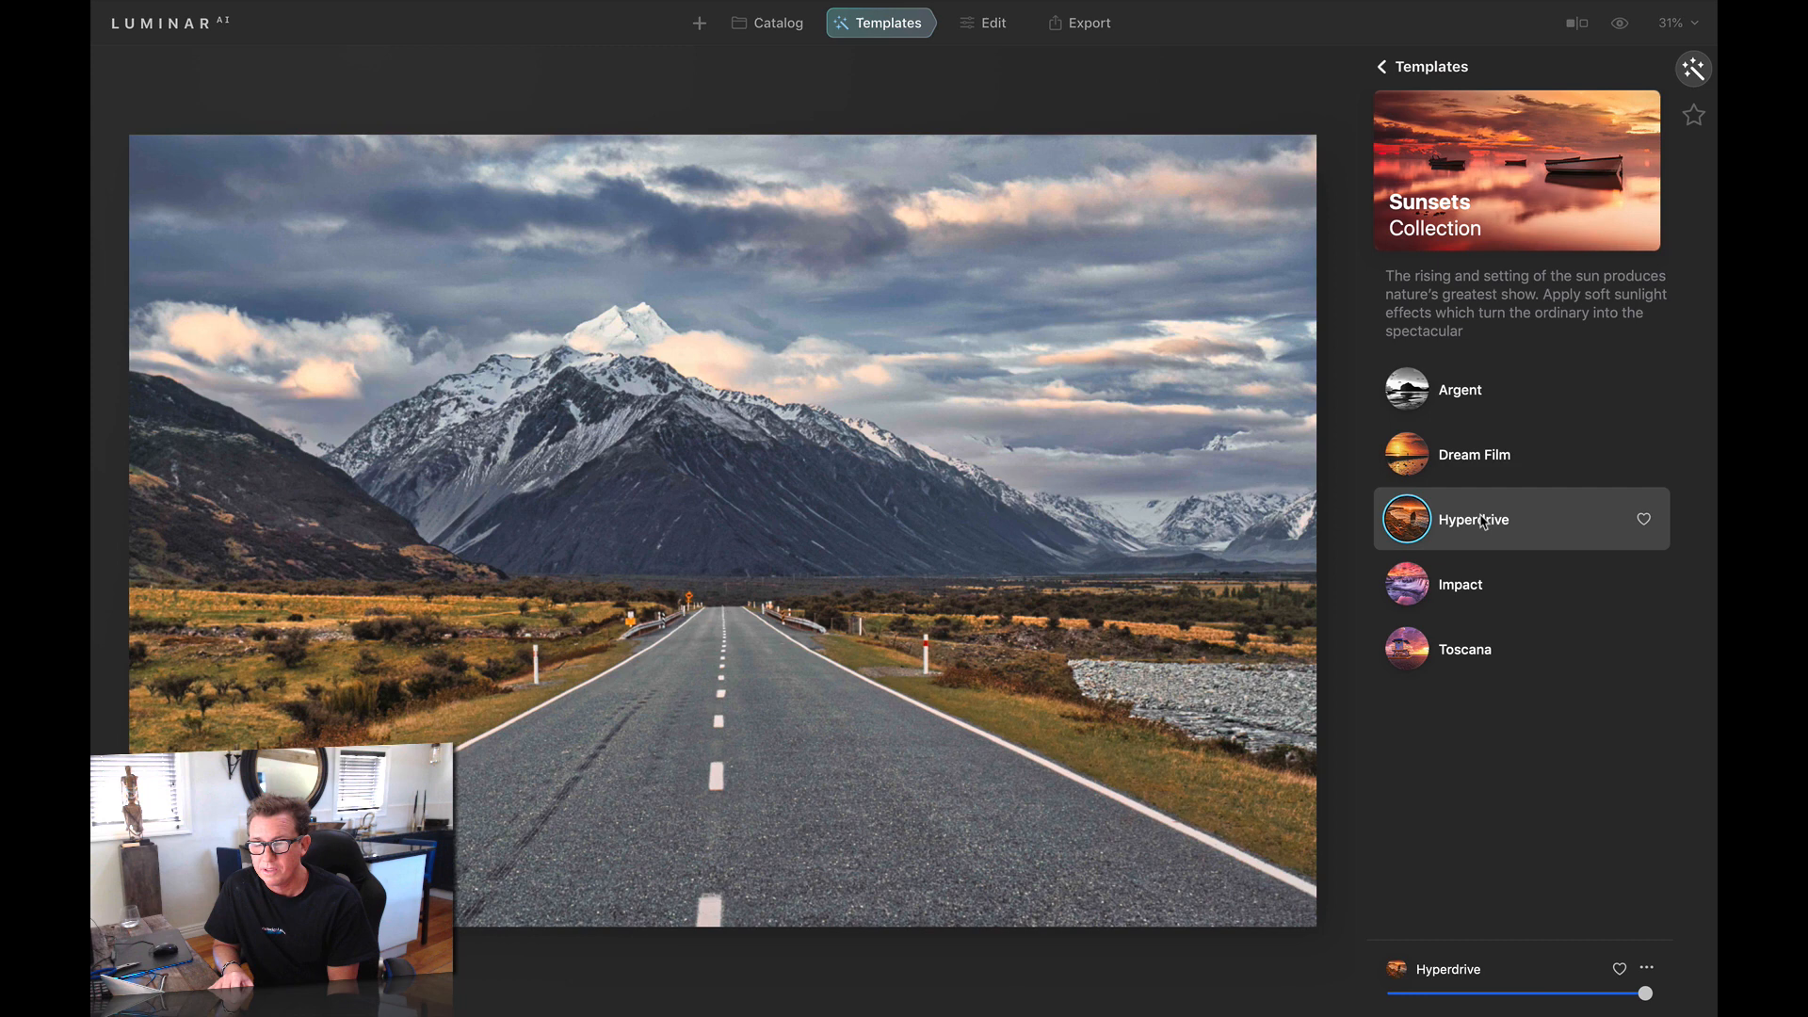
left_click(1465, 648)
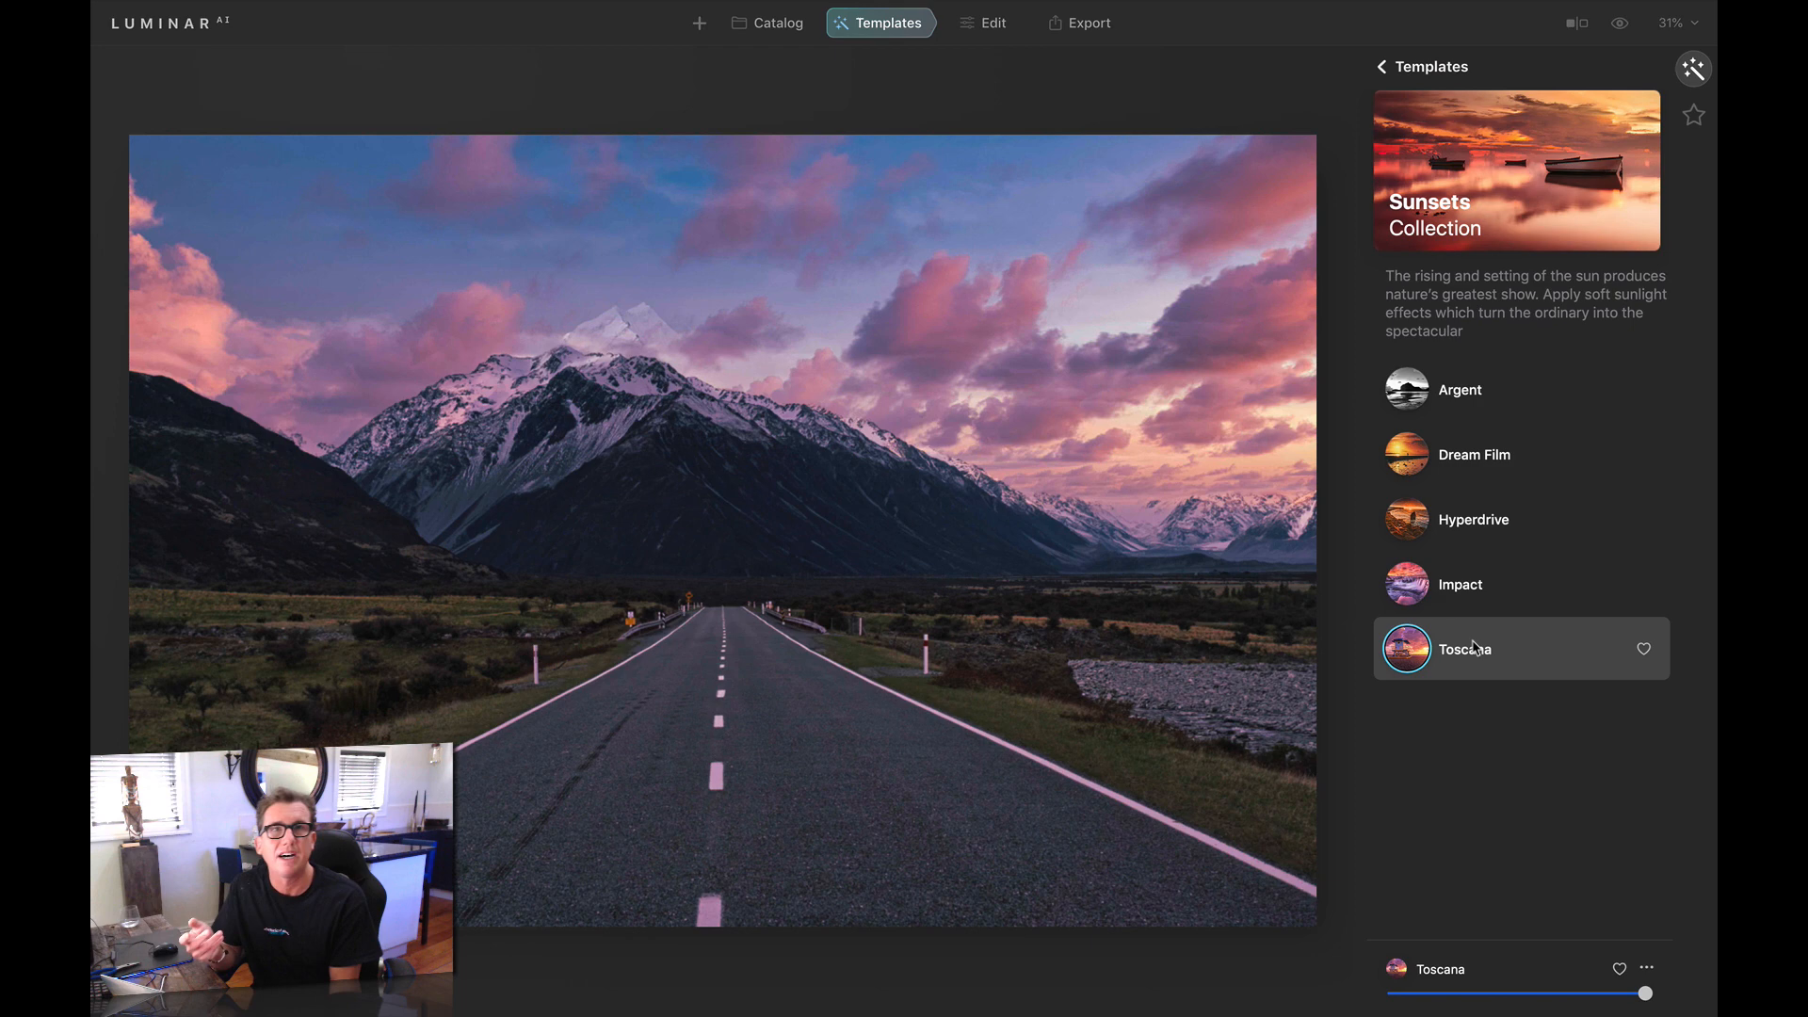
left_click(1577, 22)
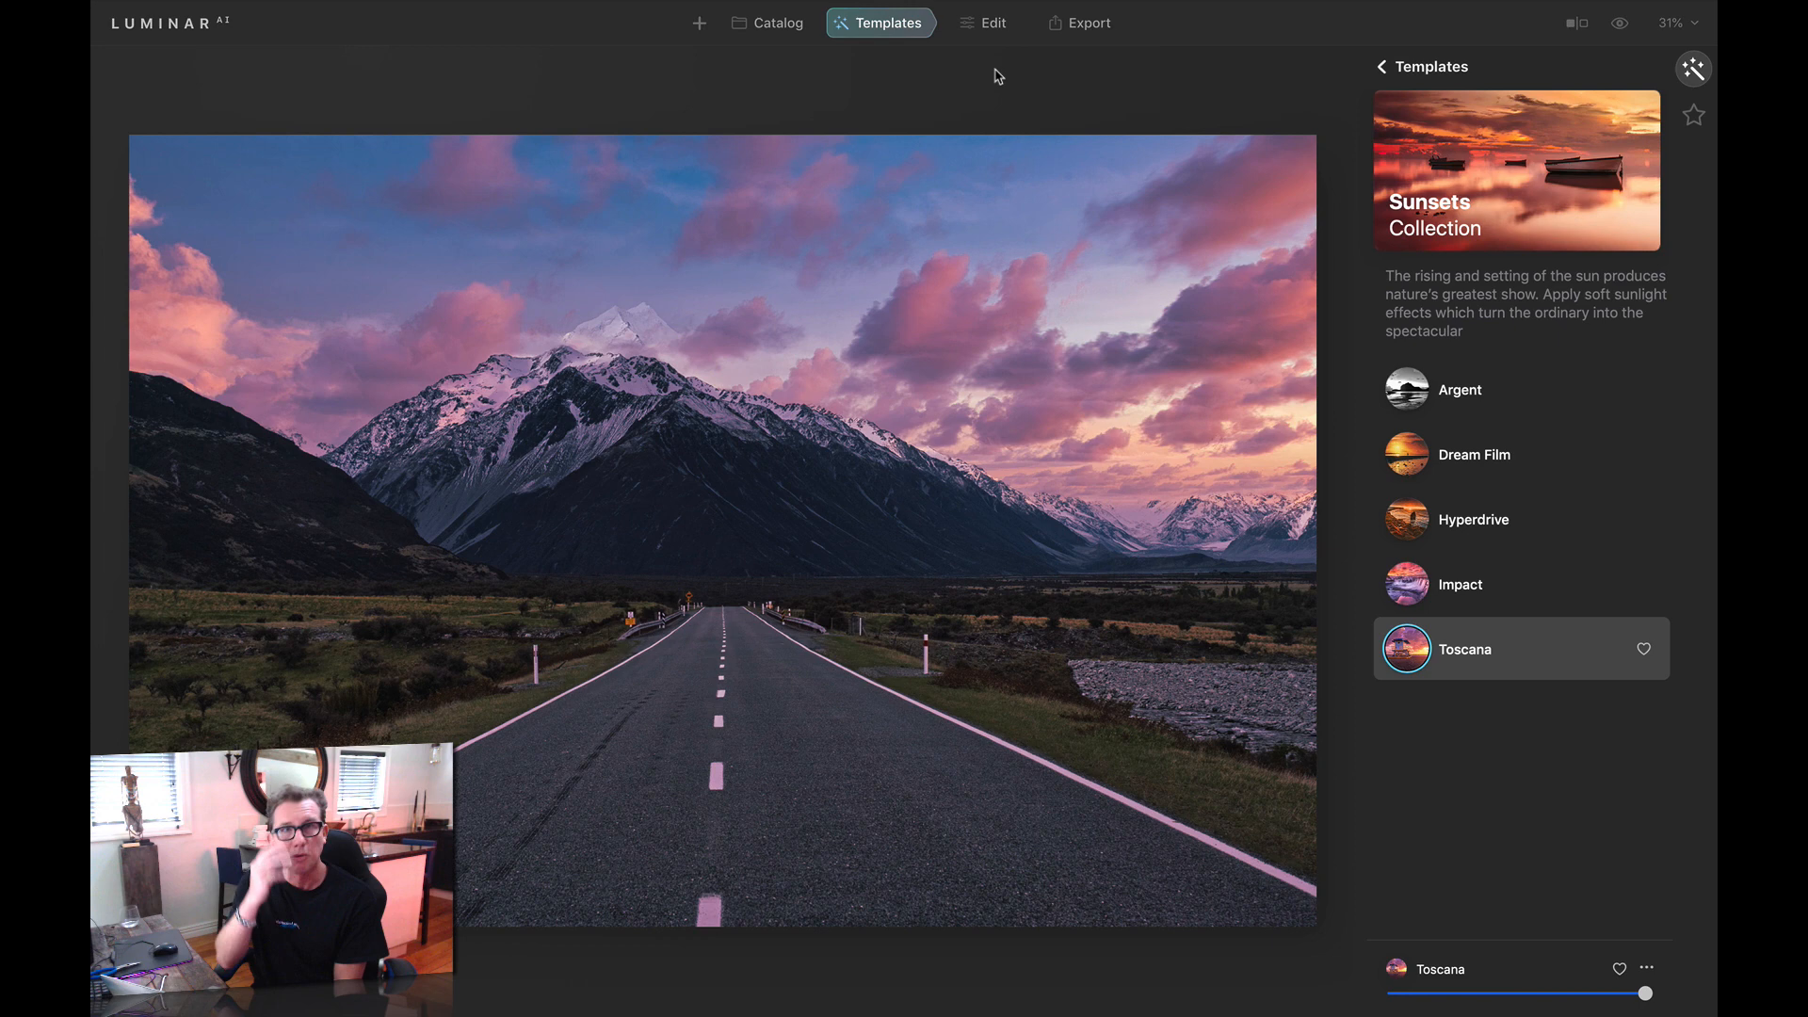
Adjust the Toscana look's Enhance Accent and Structure amount, then show Creative sky settings
left_click(983, 22)
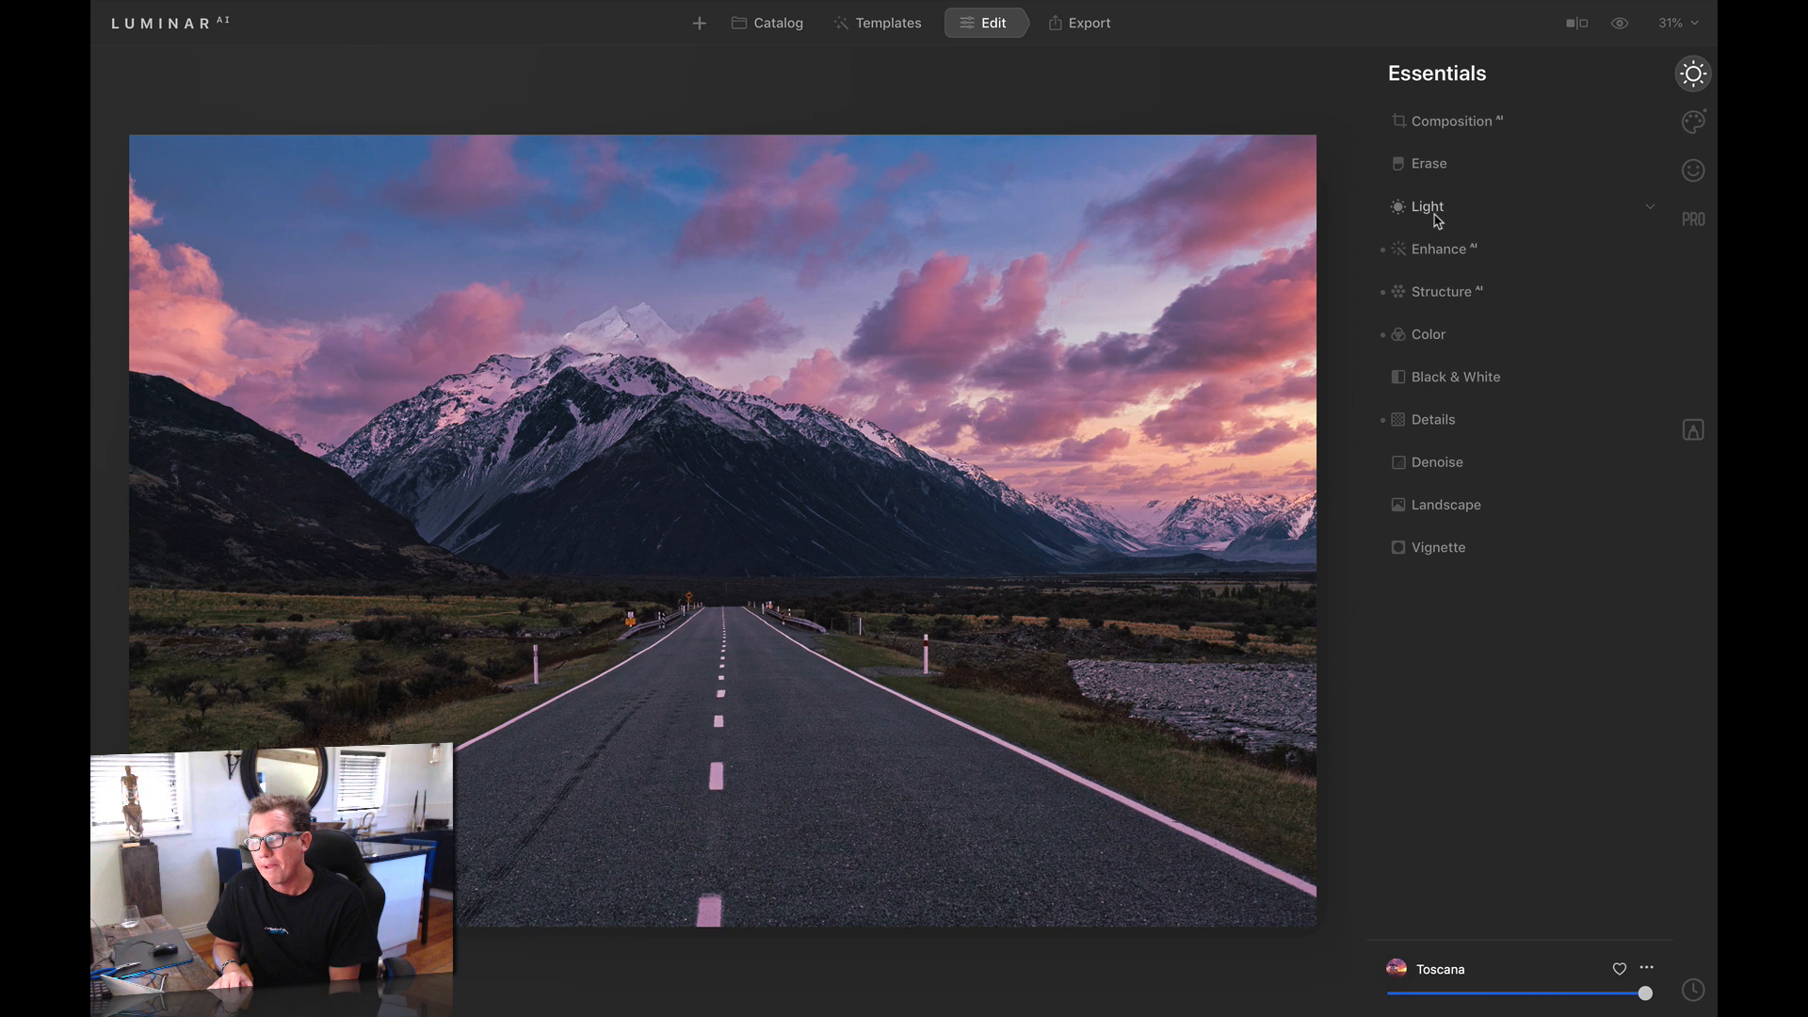
left_click(1428, 205)
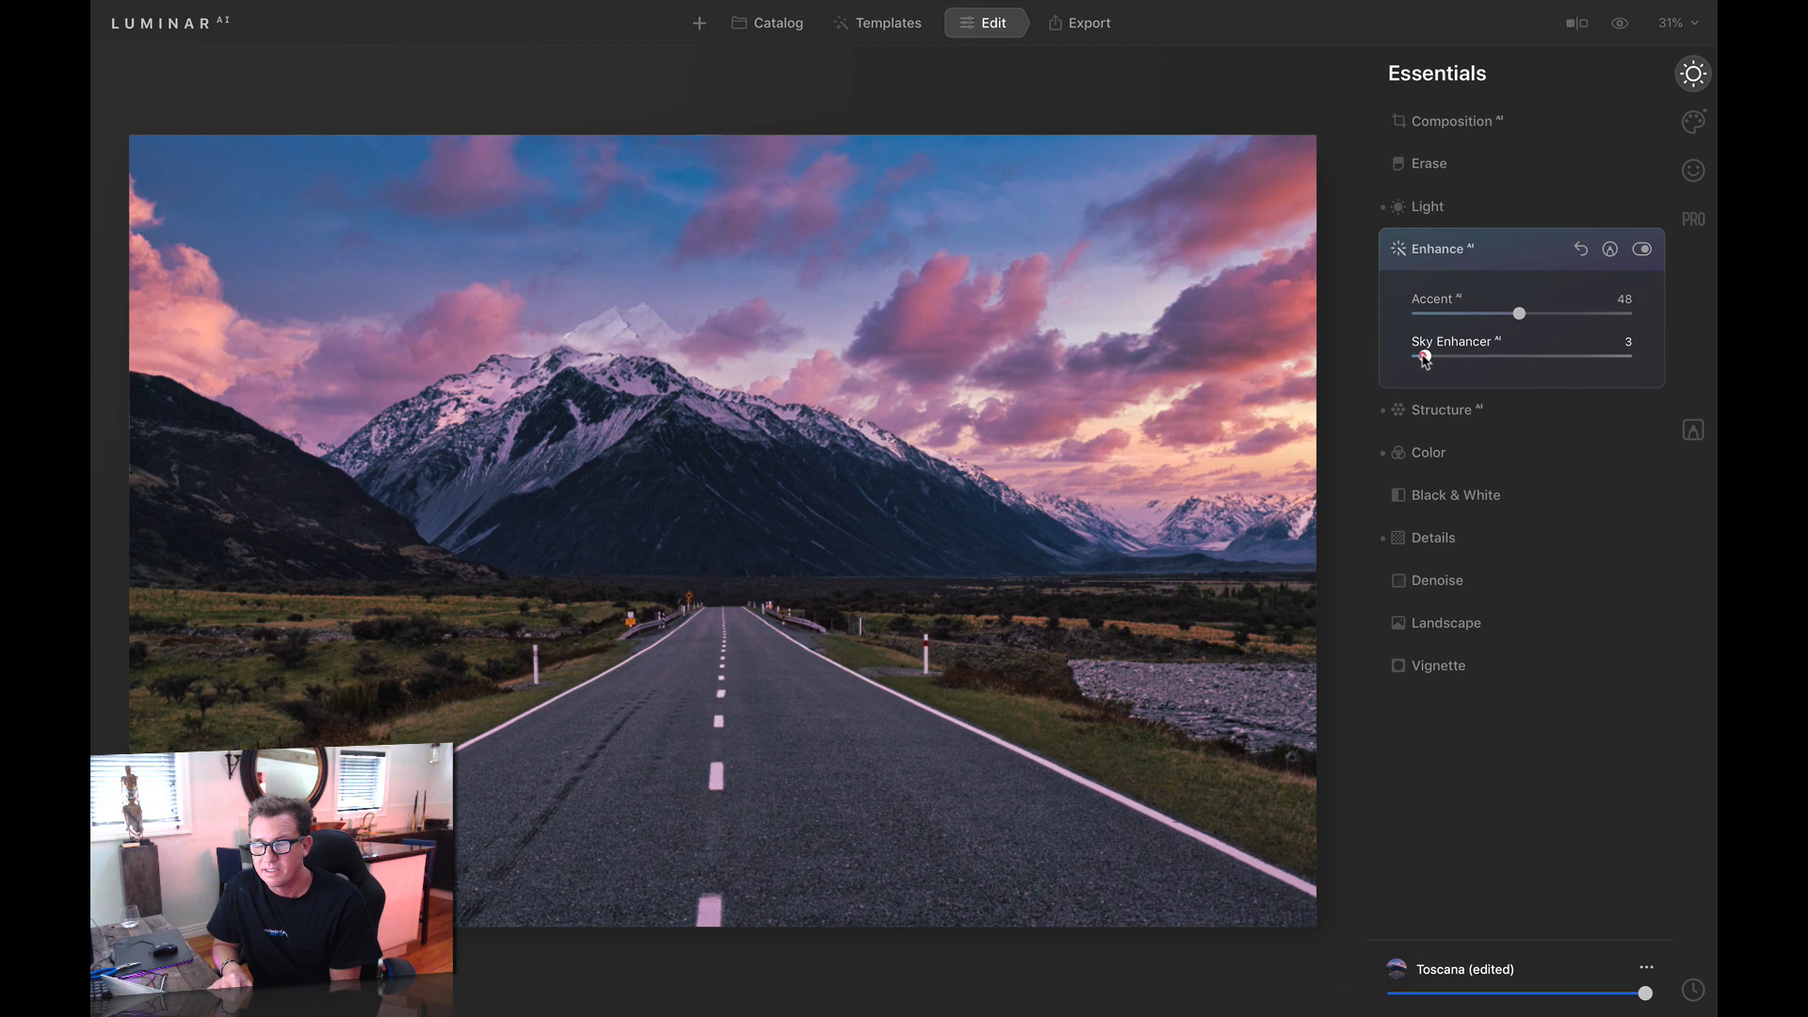
left_click(1440, 410)
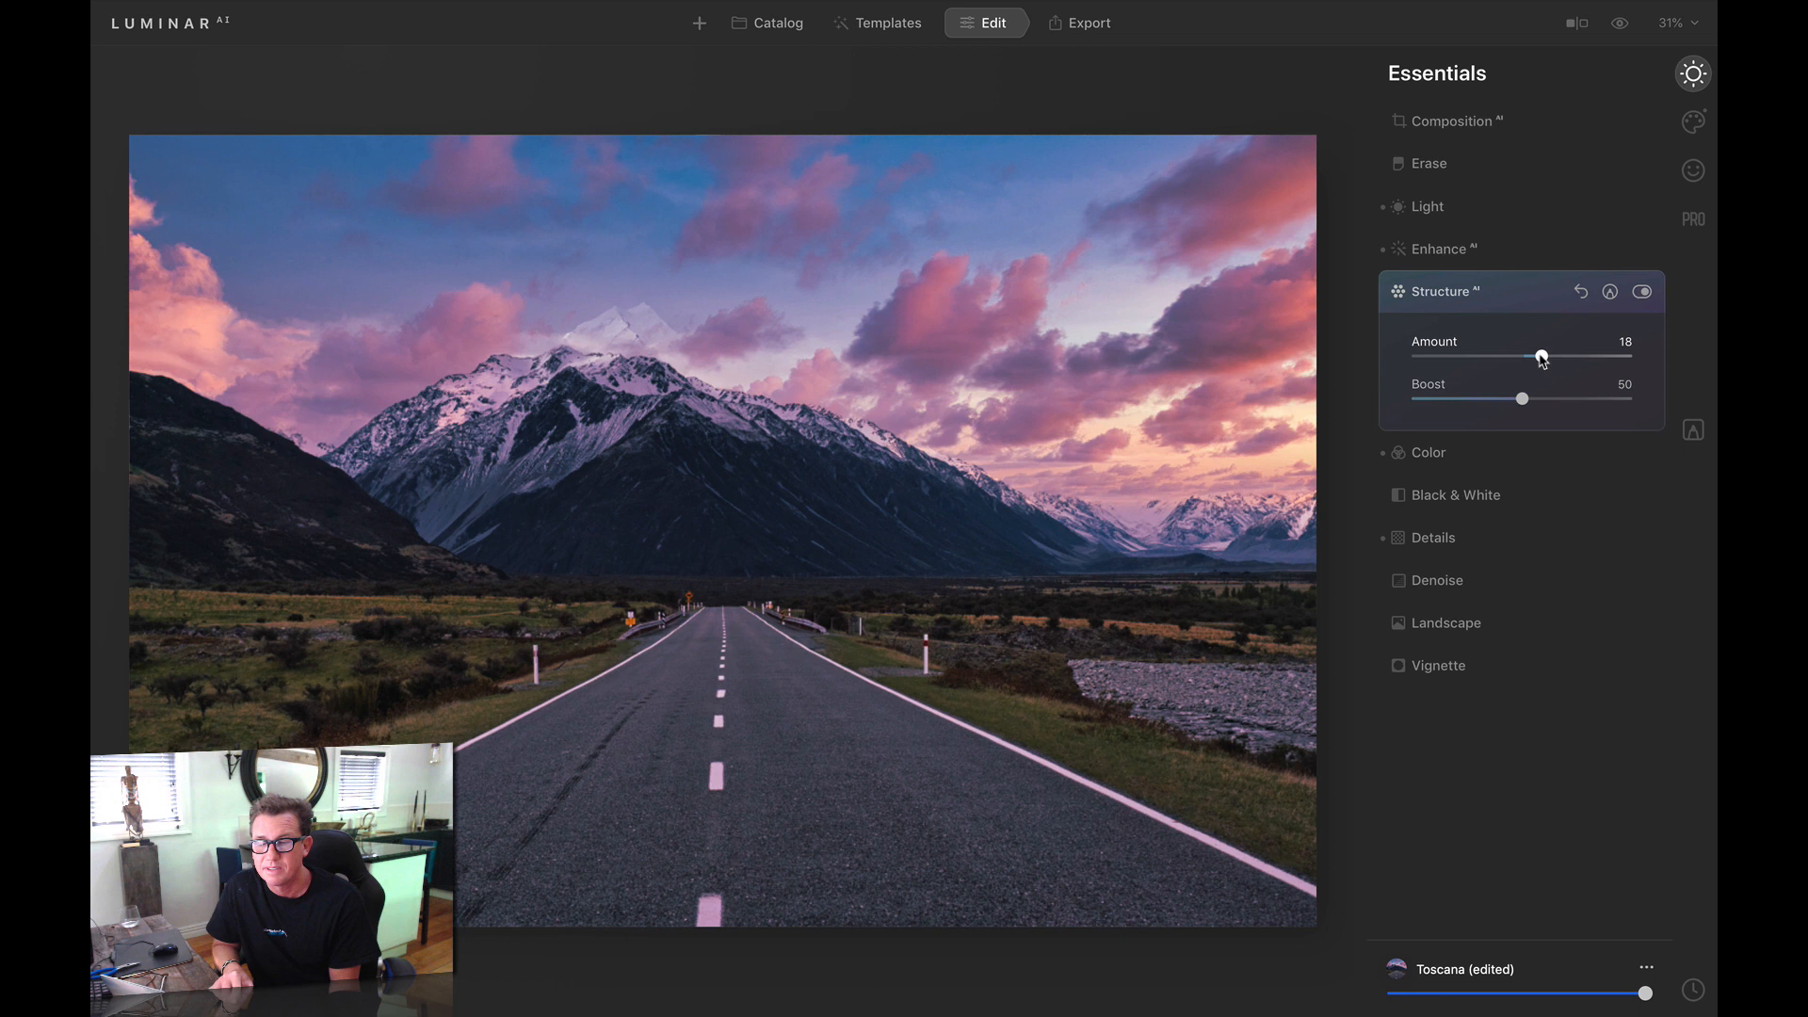
left_click(1446, 622)
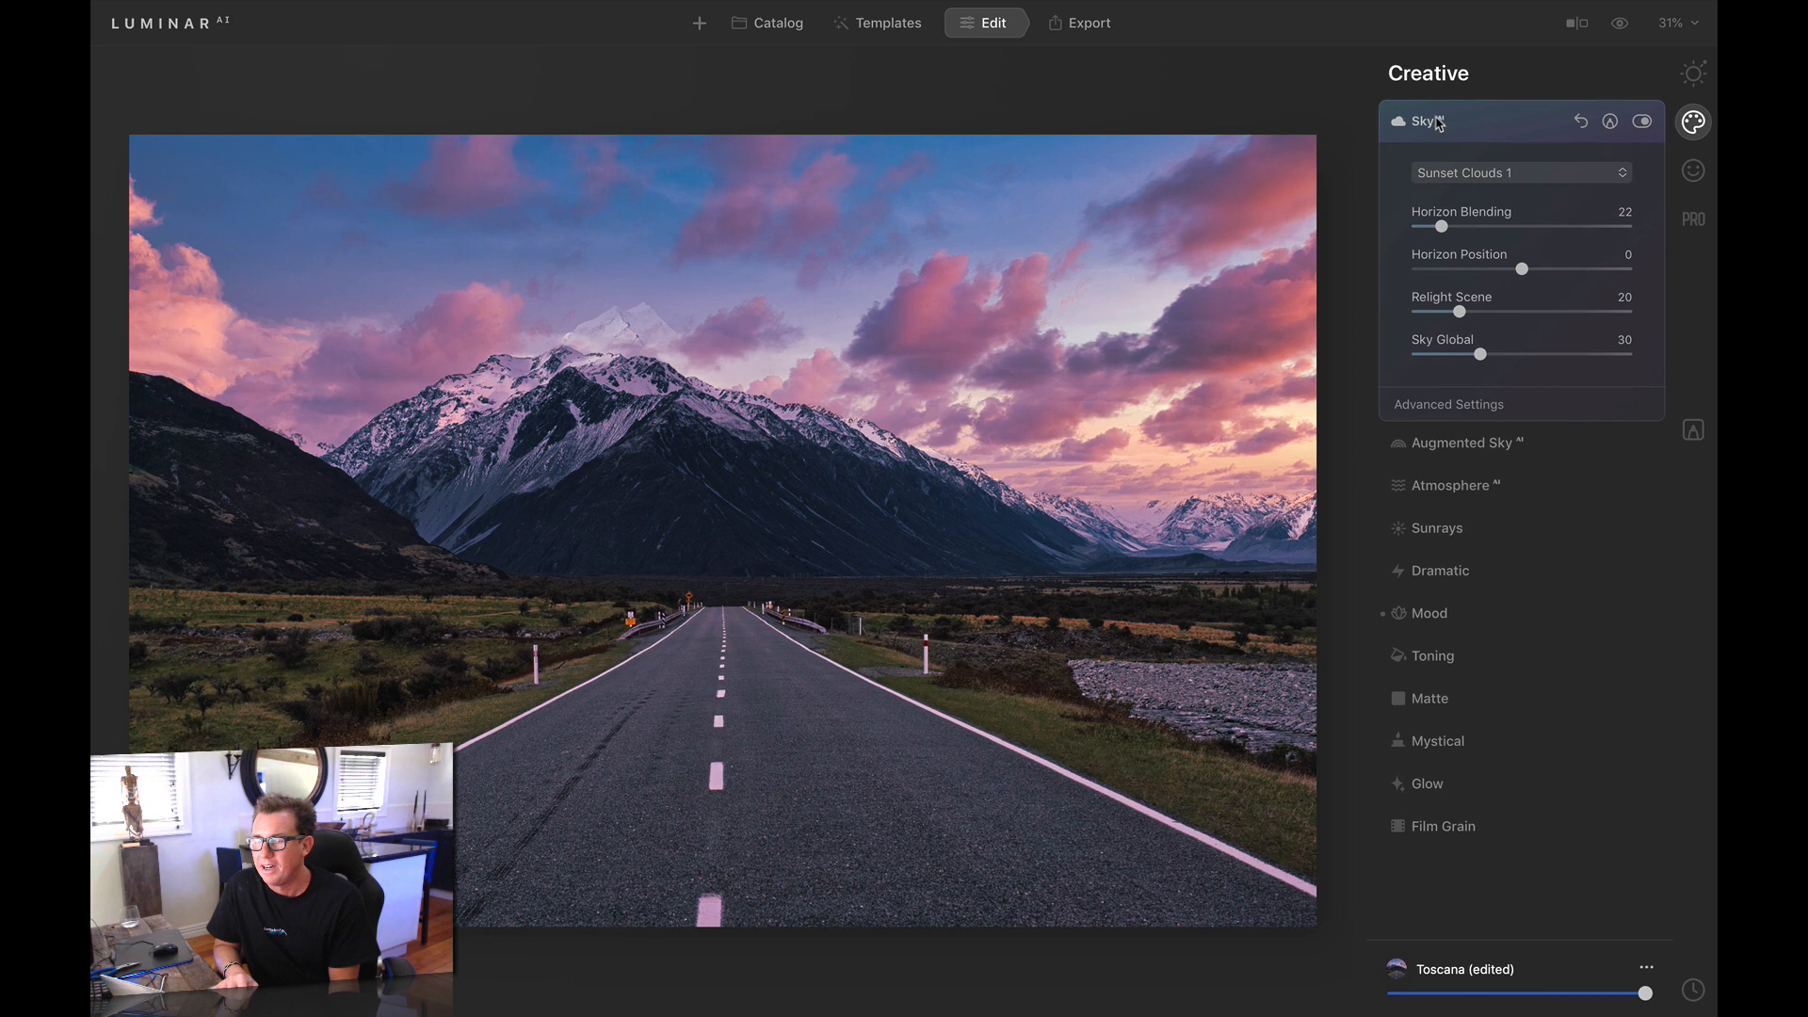
Swap the sky for Dramatic Sunset 1 after previewing Sunset 2, with Advanced Settings expanded
left_click(1519, 172)
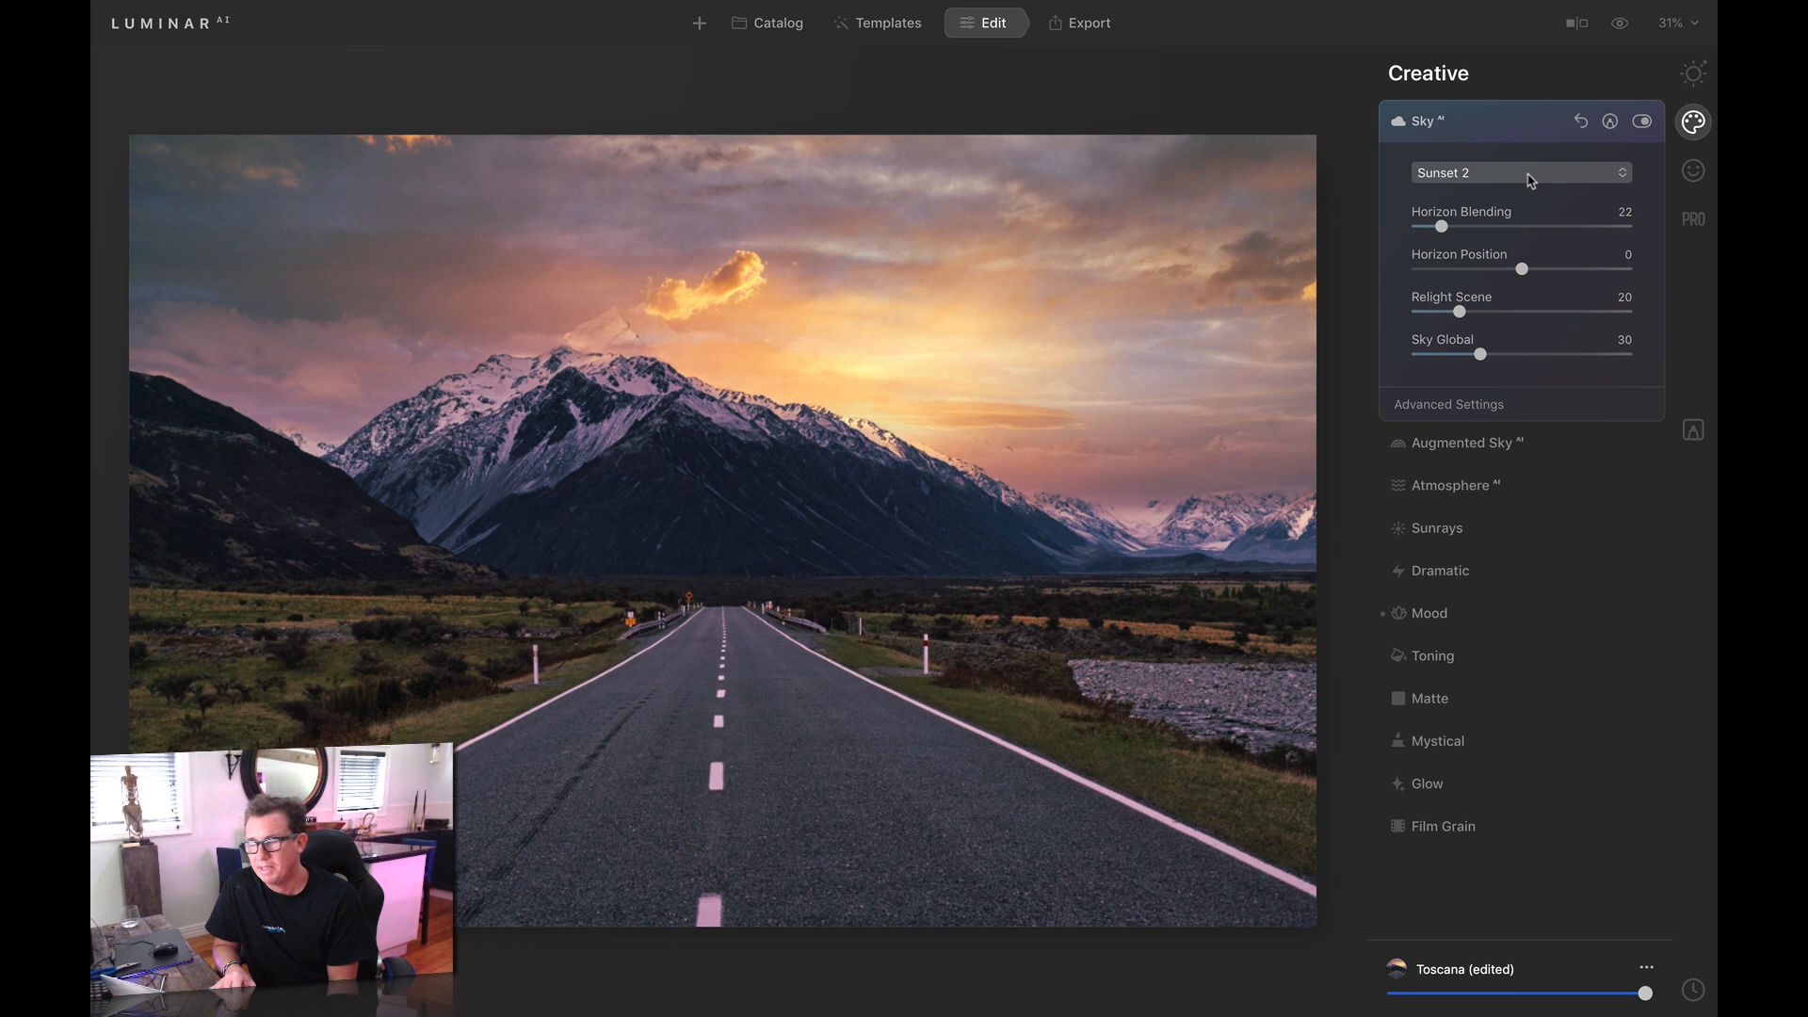
left_click(1520, 174)
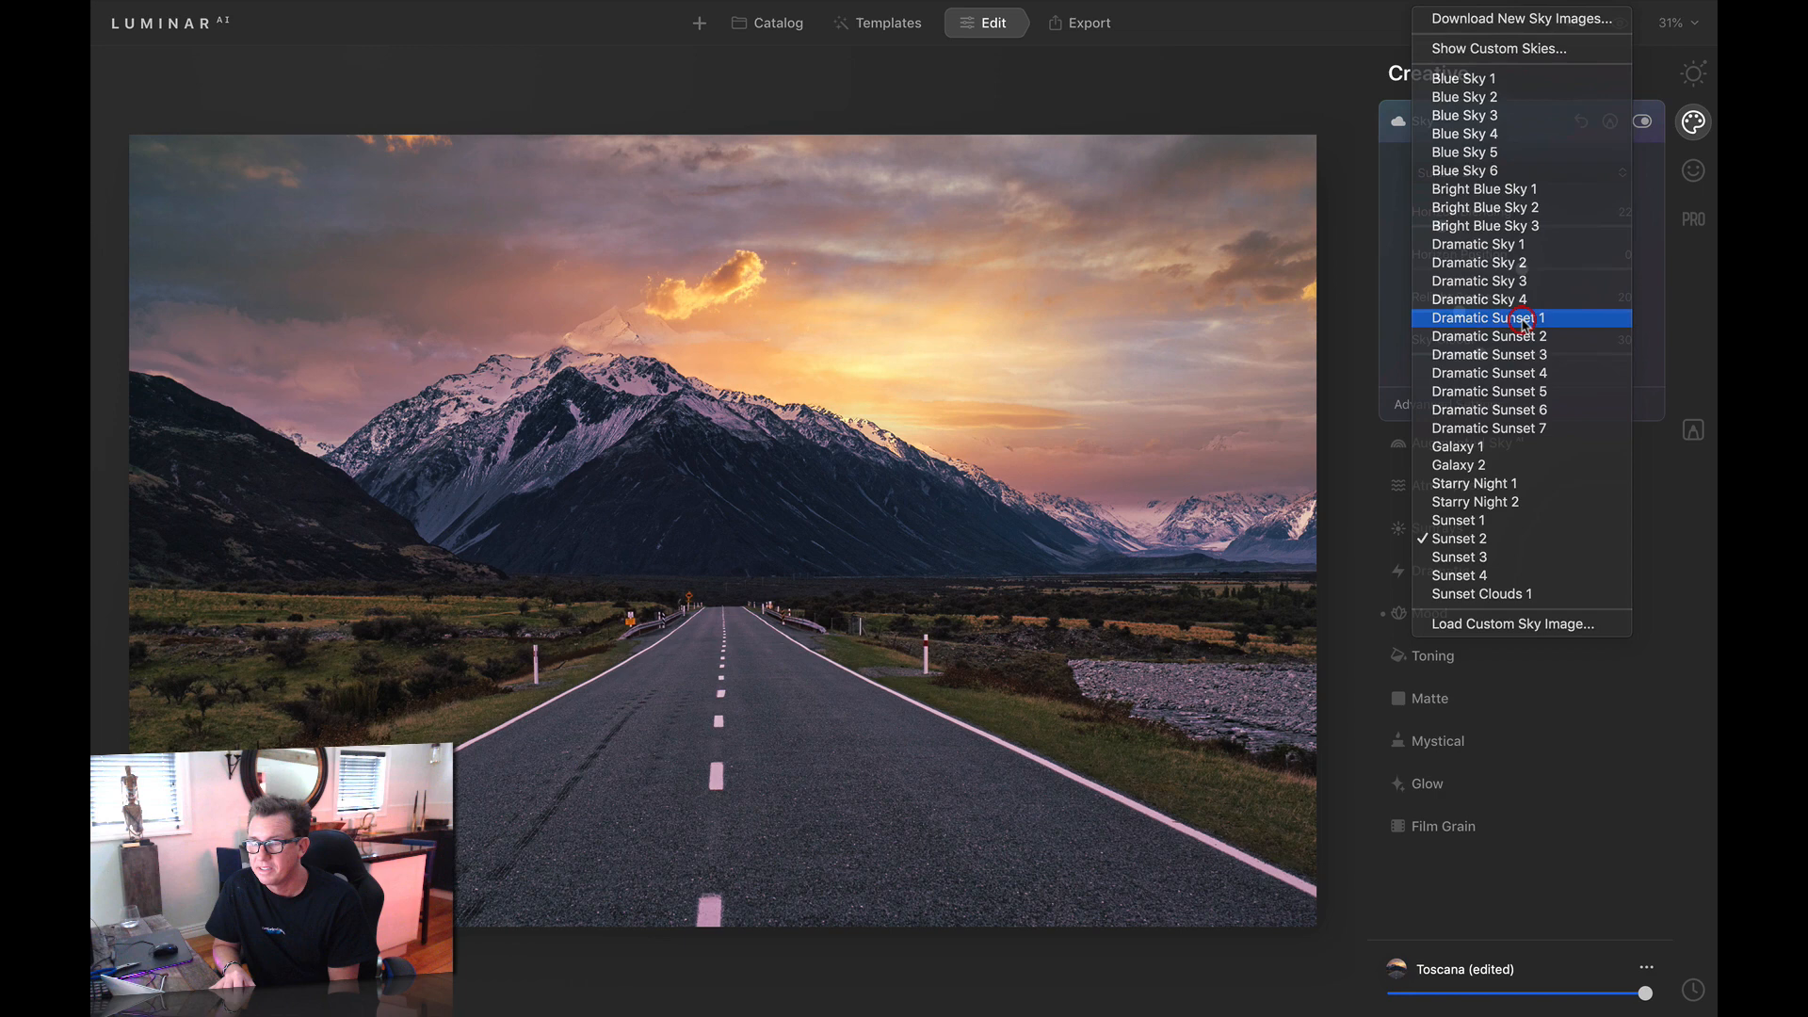
left_click(1488, 317)
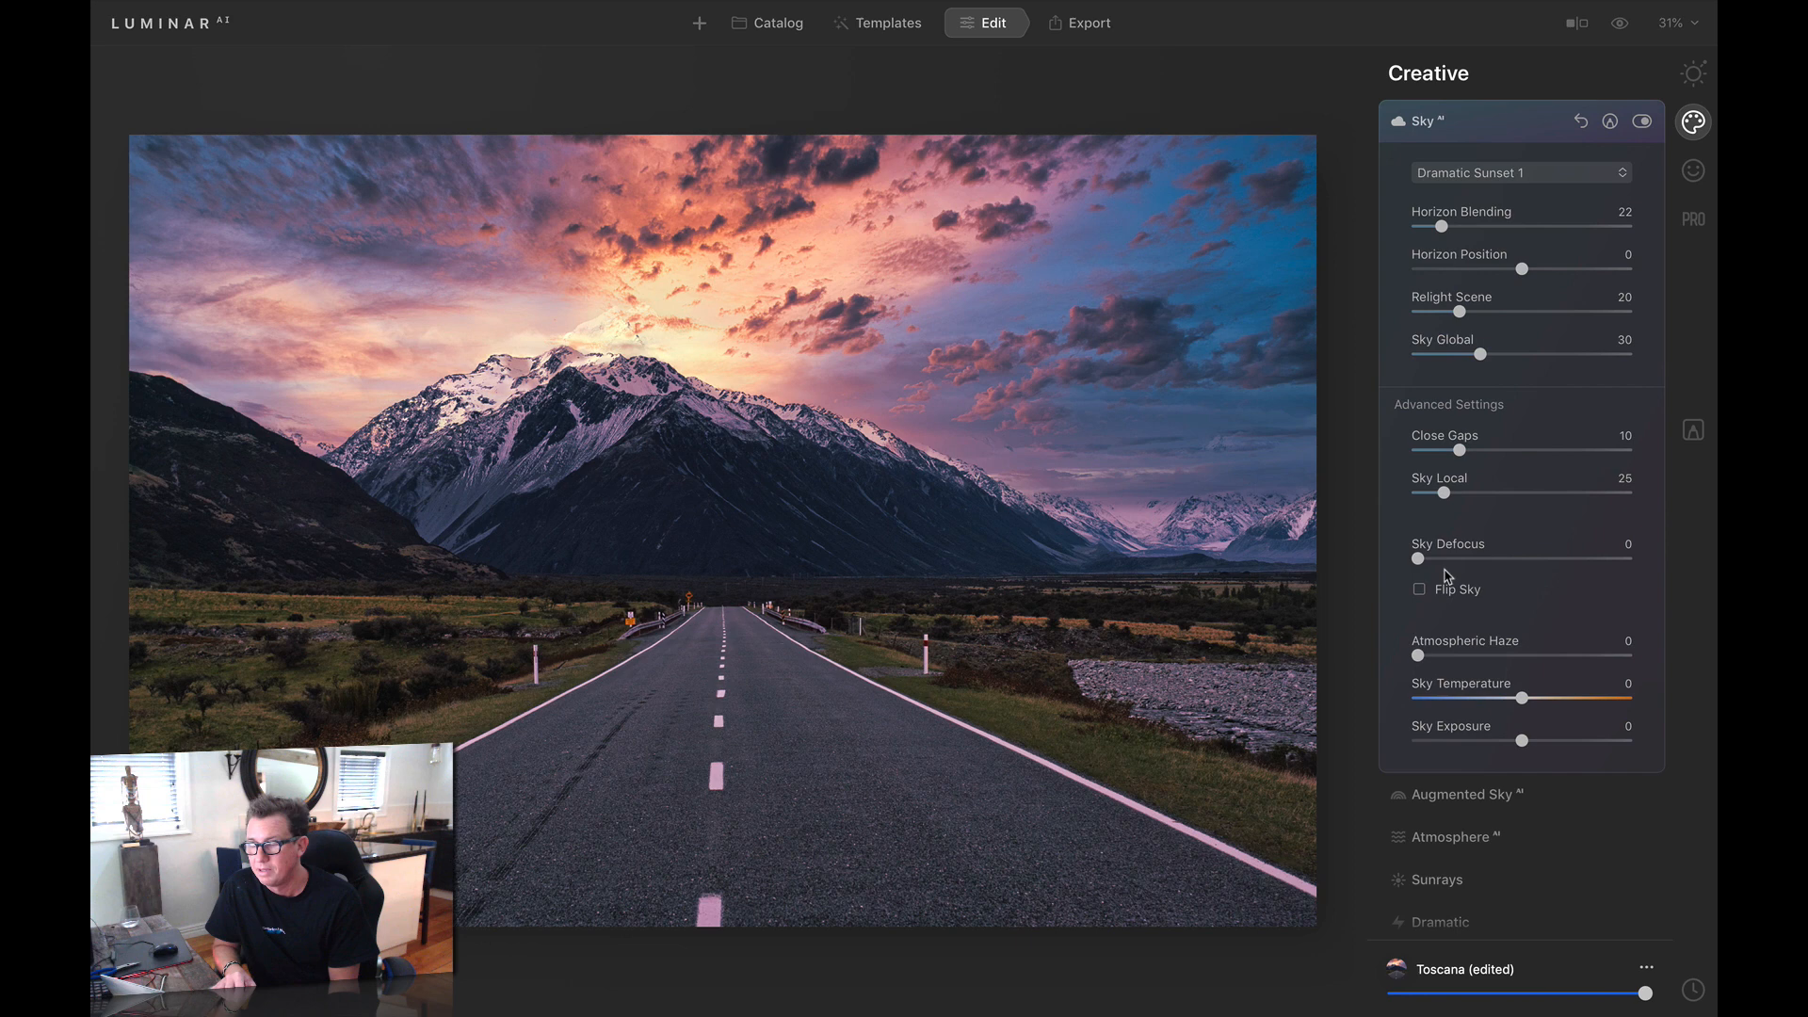
left_click(1419, 589)
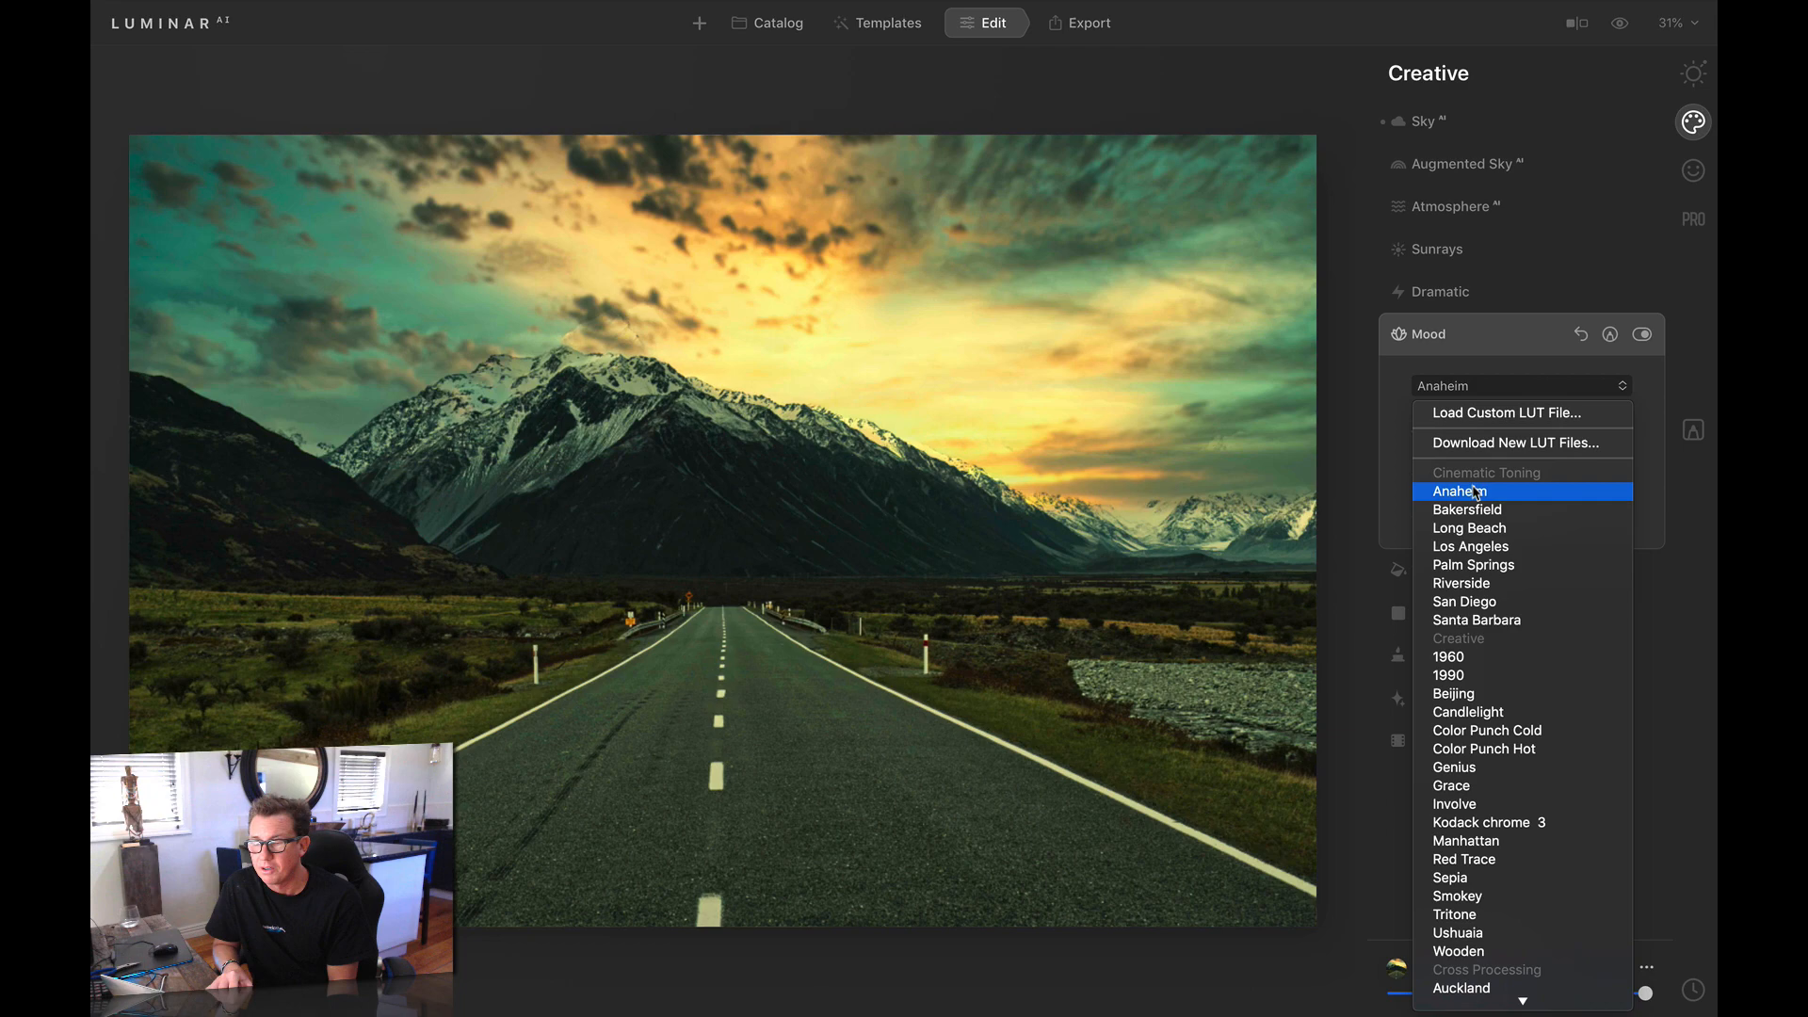
Apply the Manhattan mood at amount 49 and compare before and after
left_click(1453, 803)
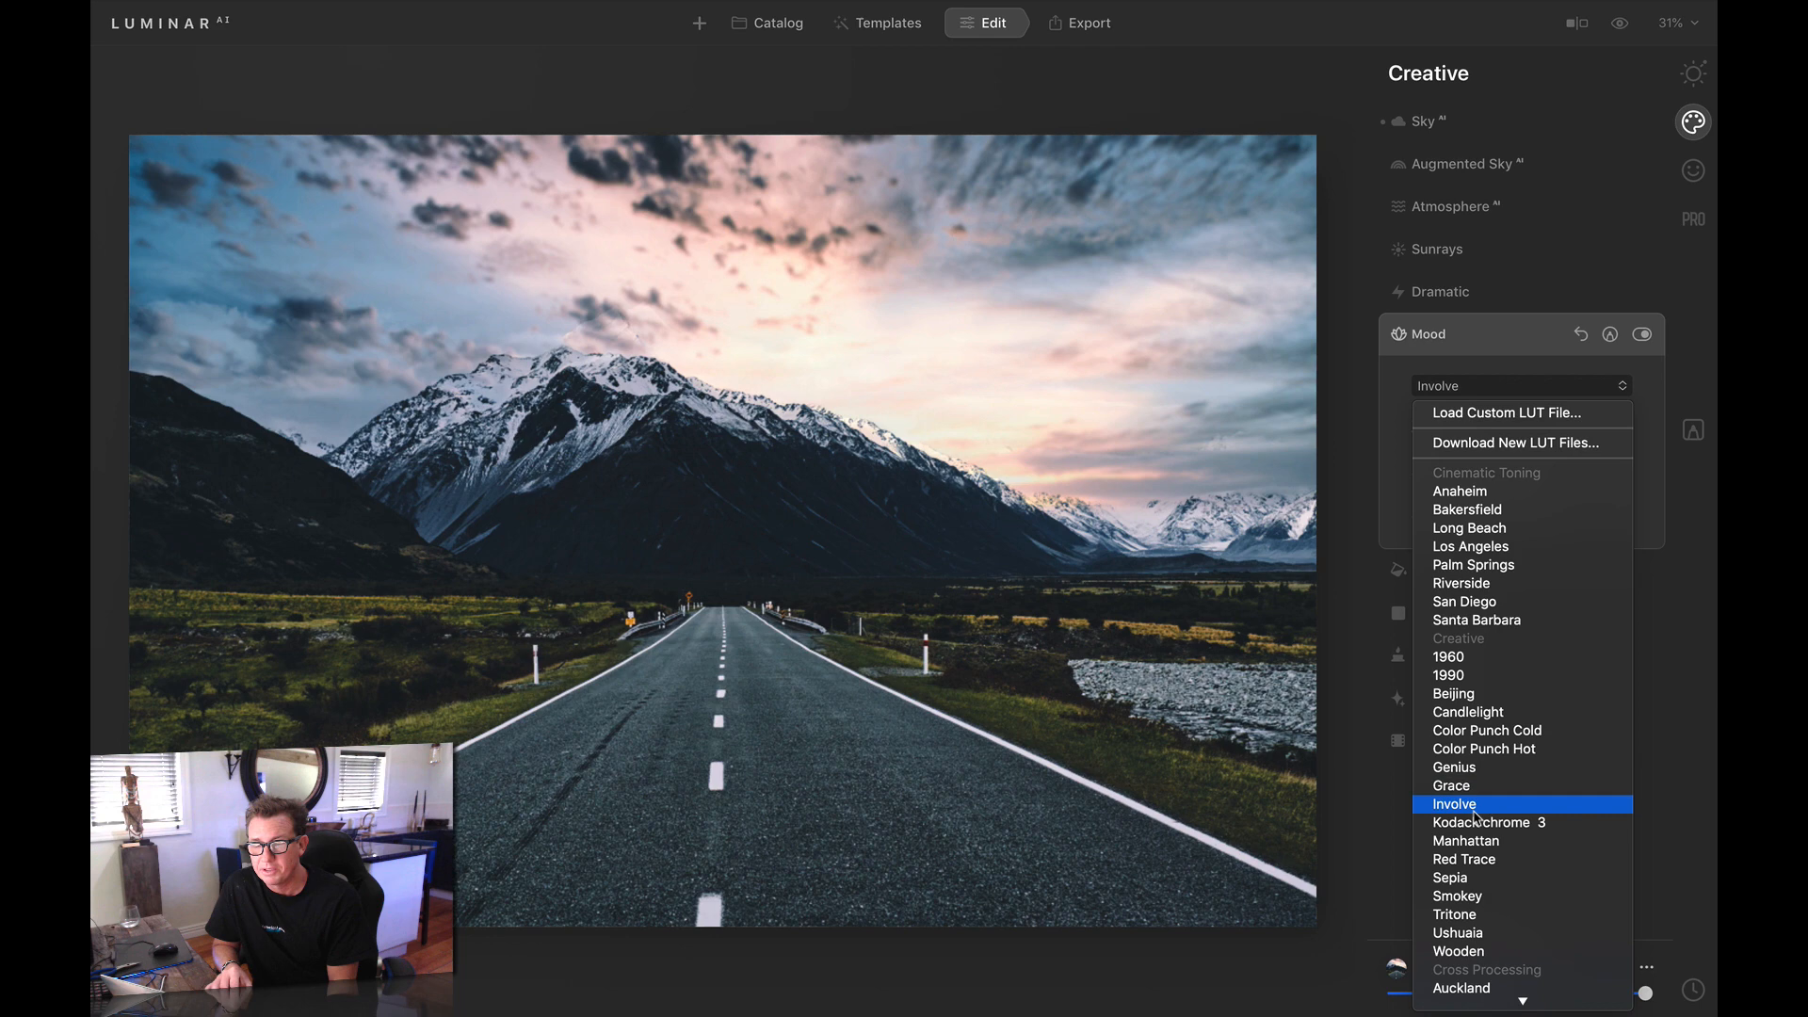
left_click(1467, 841)
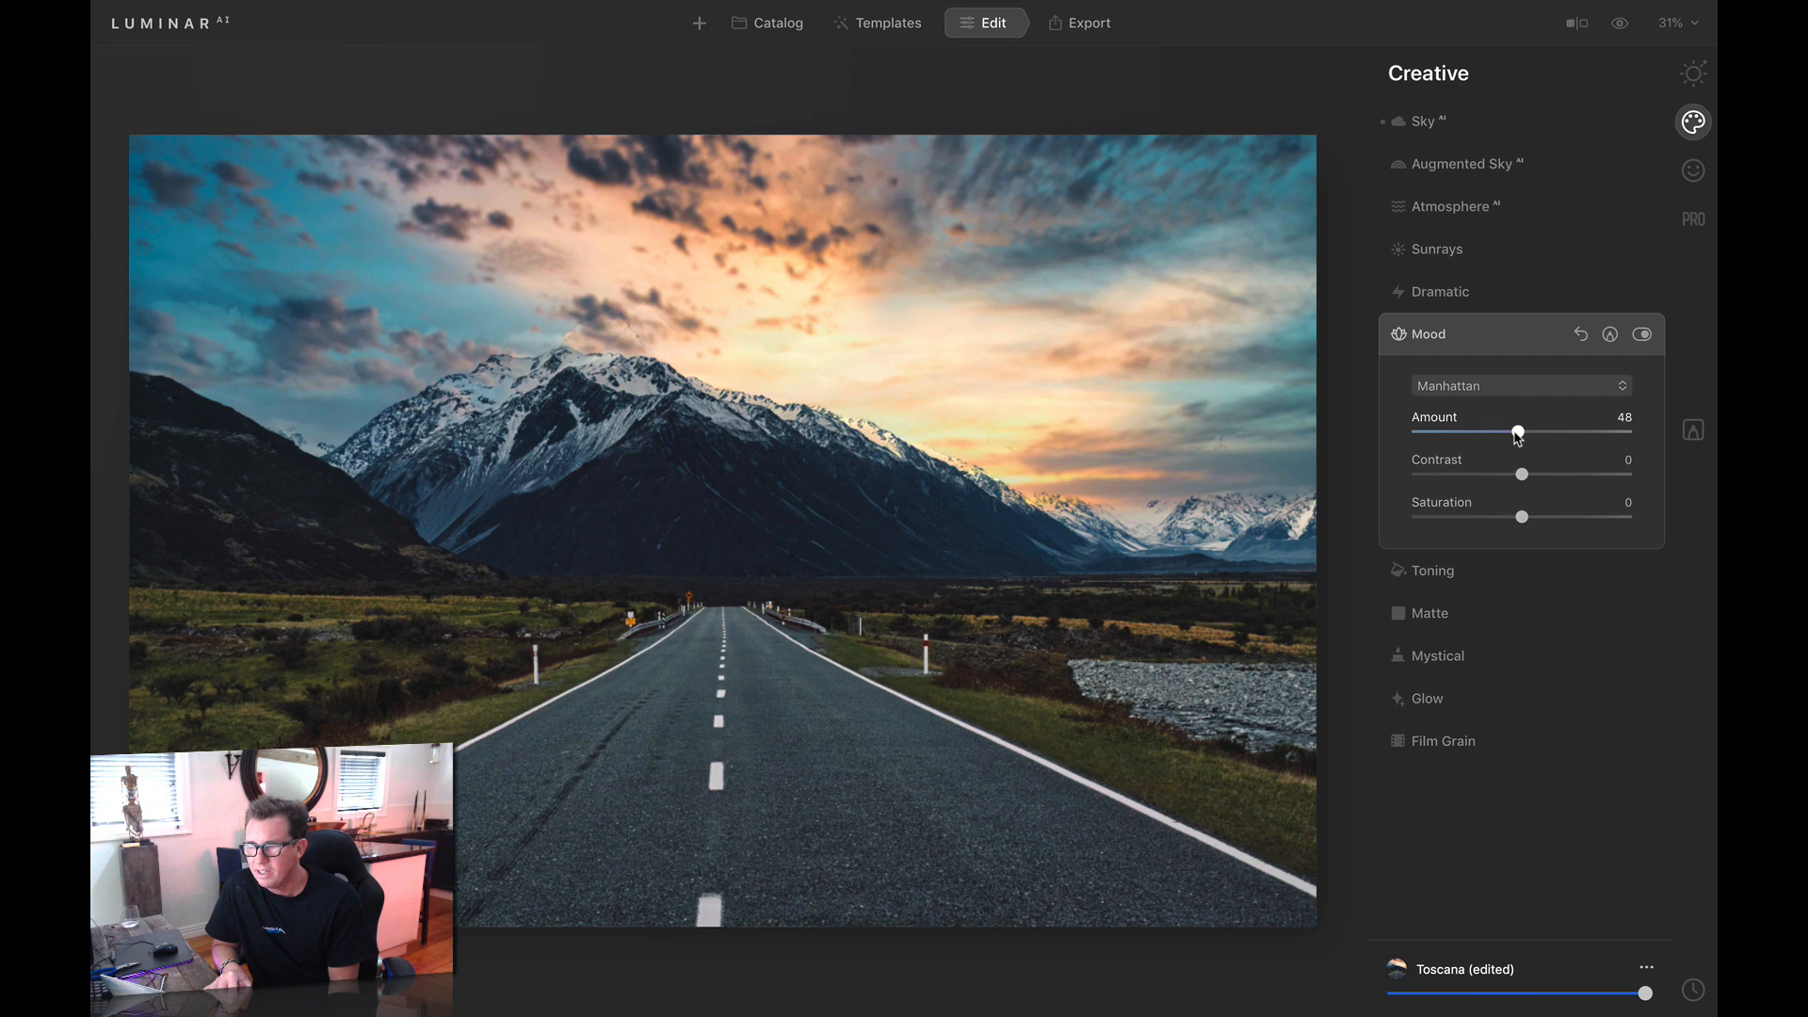
left_click(1576, 22)
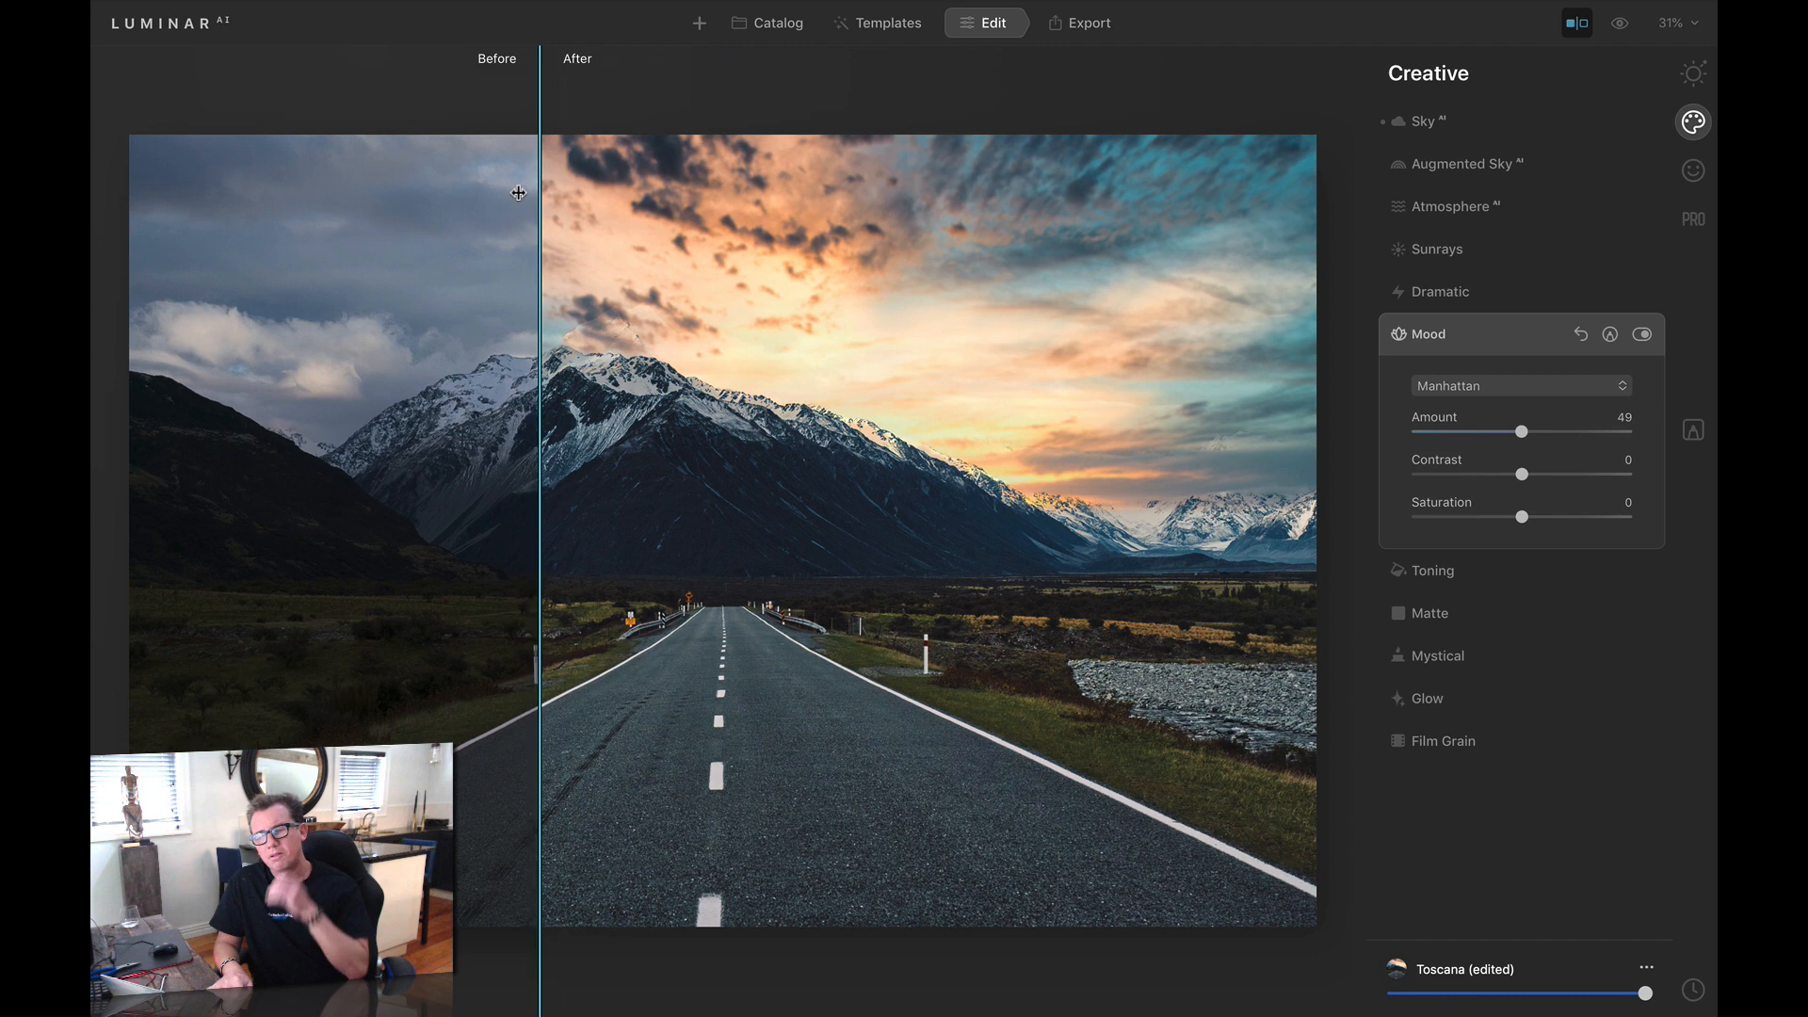